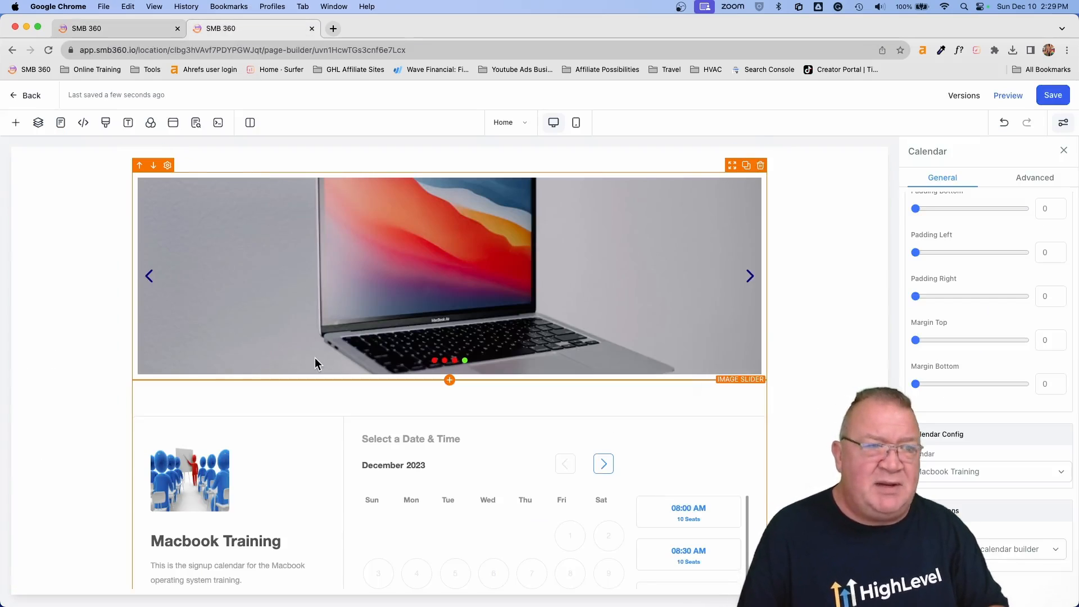
mouse_move(671, 336)
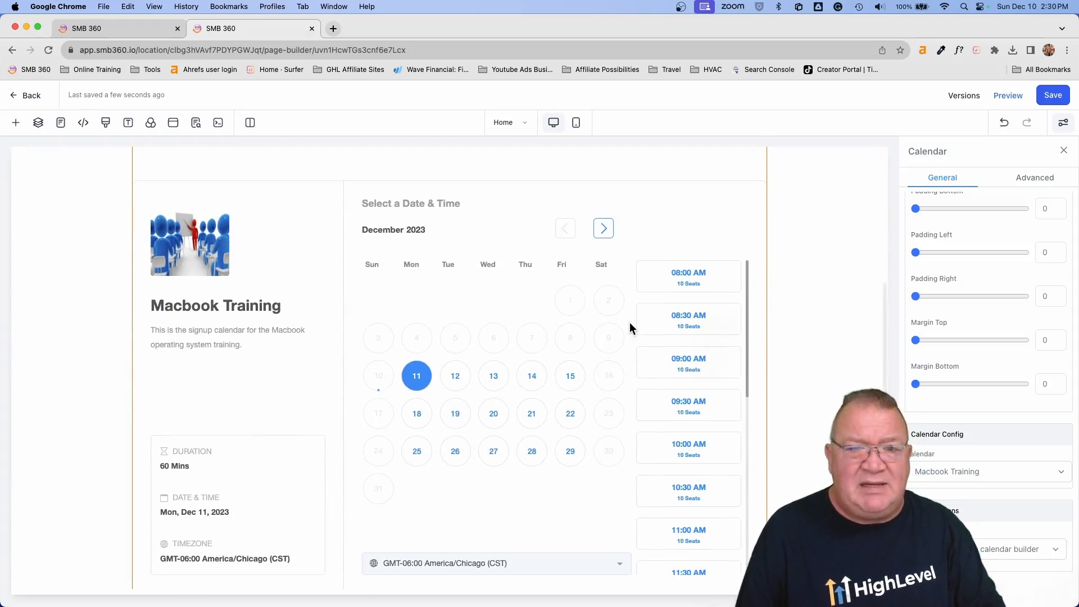
- Open the Macbook Training calendar's actions menu to launch its booking page preview
scroll("down", 3)
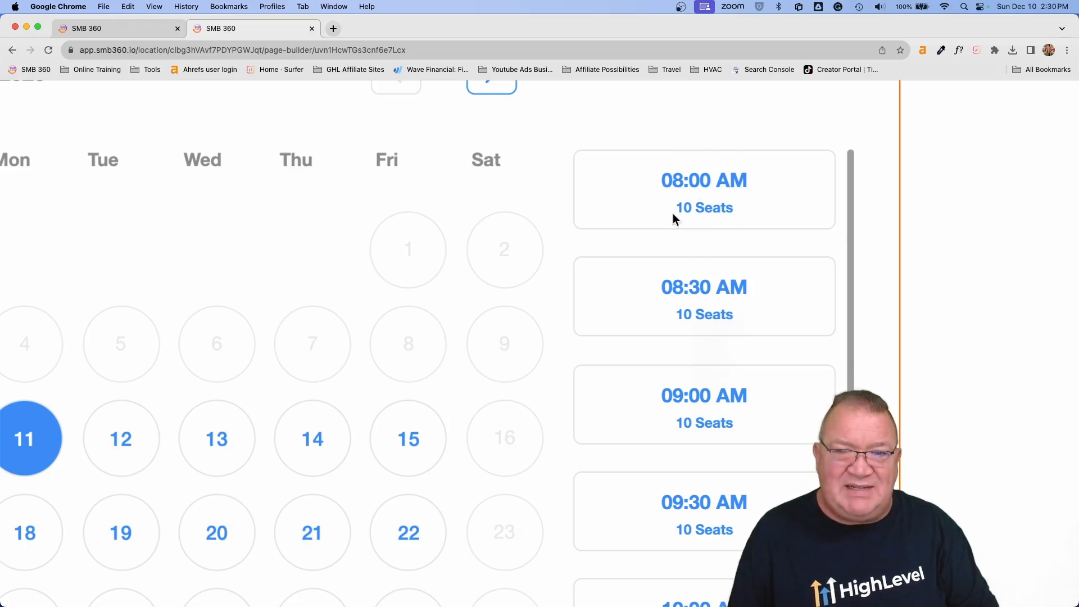
mouse_move(723, 230)
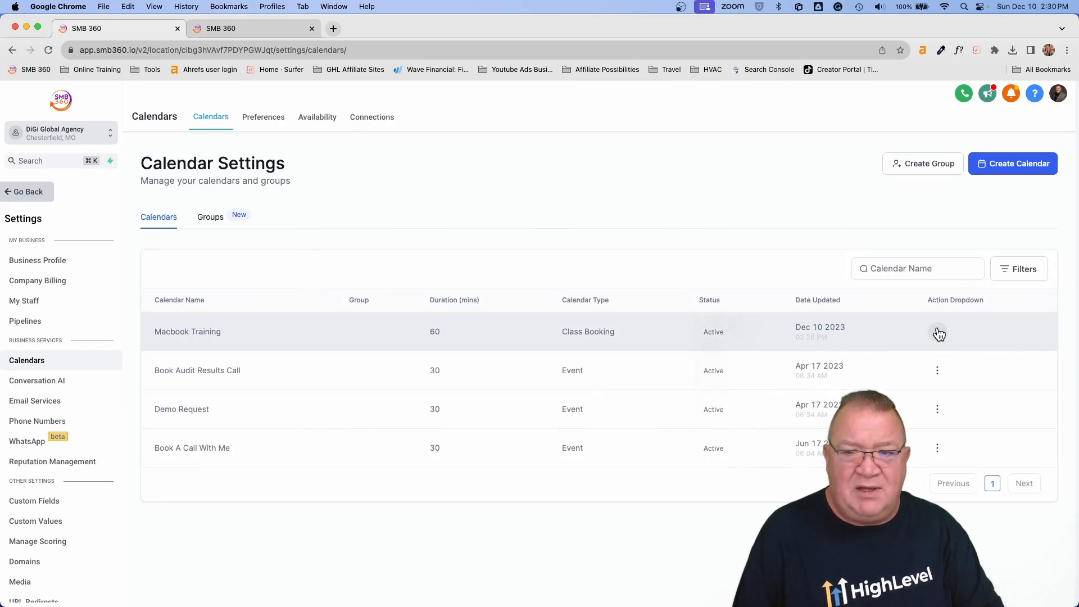
left_click(937, 332)
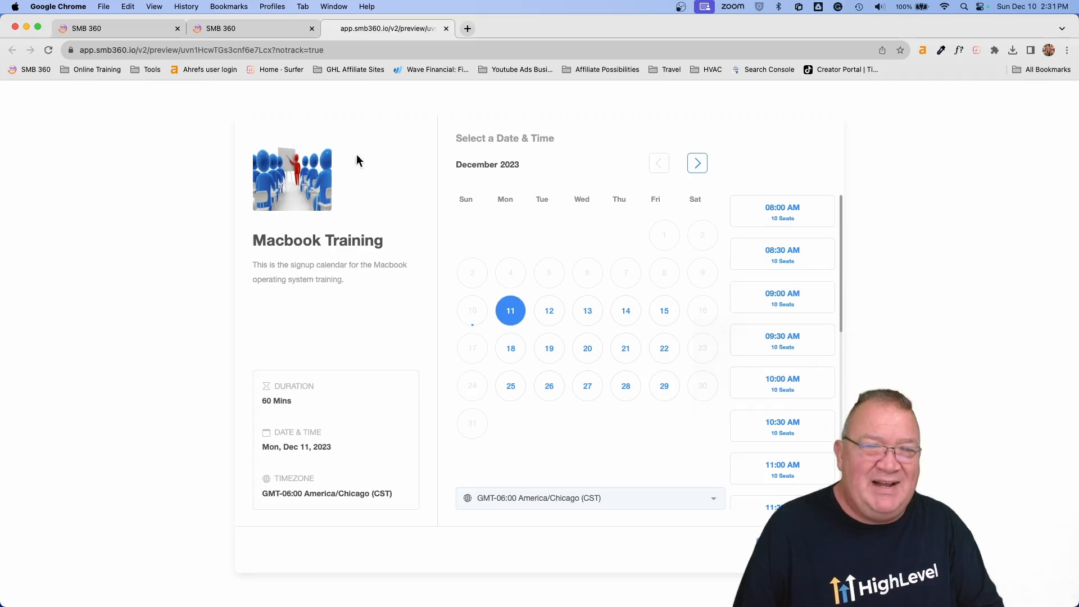
mouse_move(344, 206)
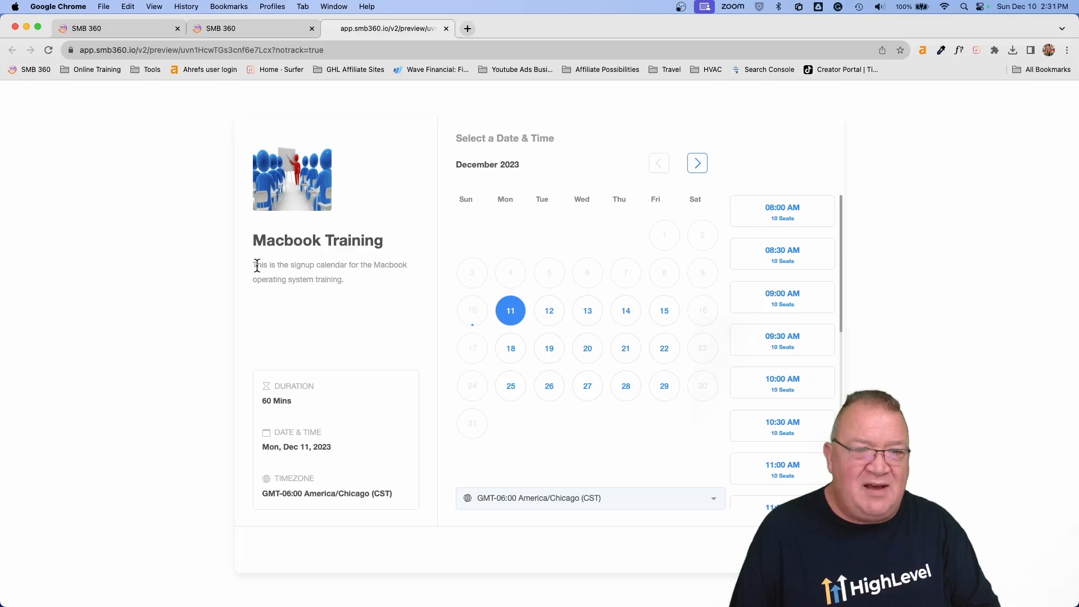
mouse_move(353, 279)
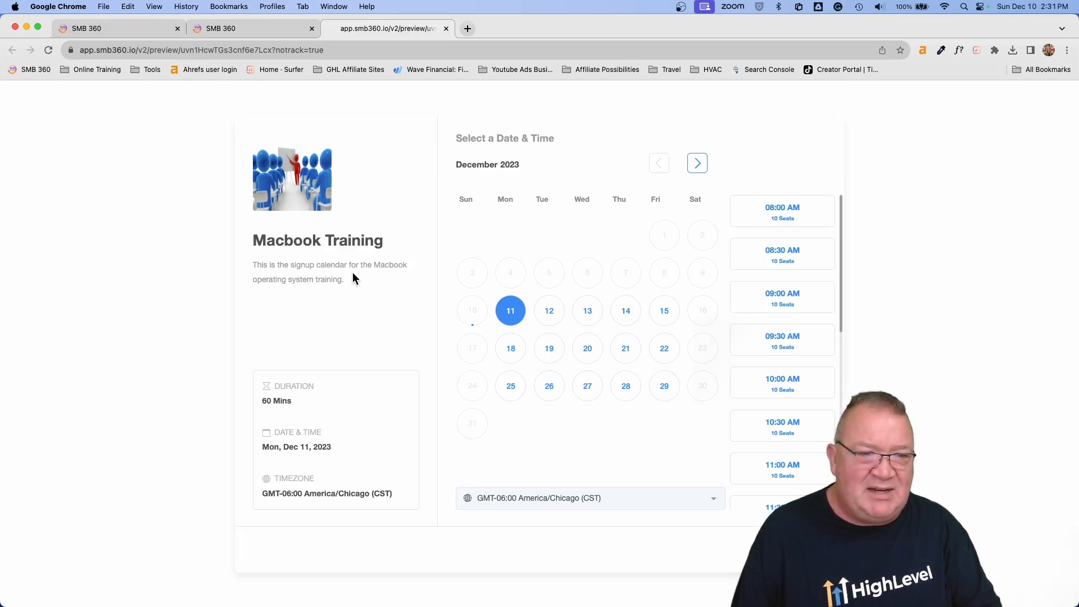
mouse_move(461, 240)
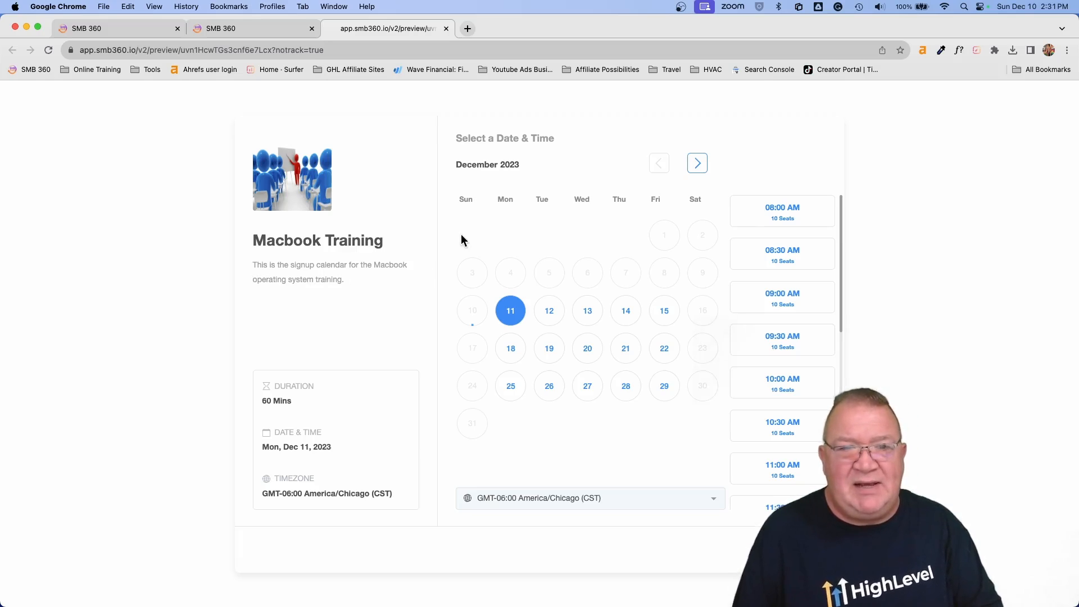
mouse_move(742, 135)
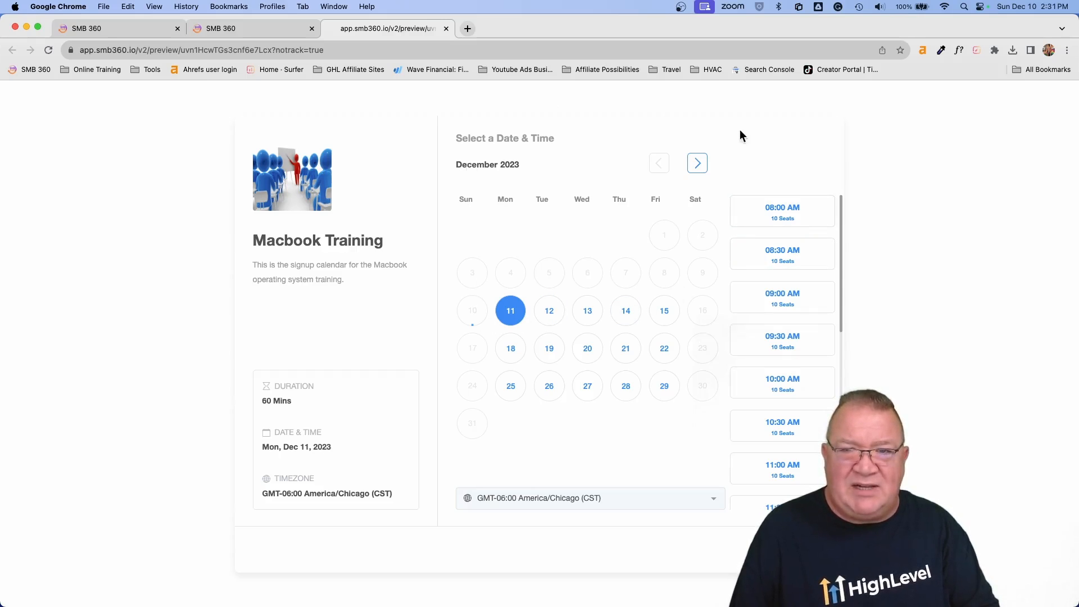
mouse_move(745, 353)
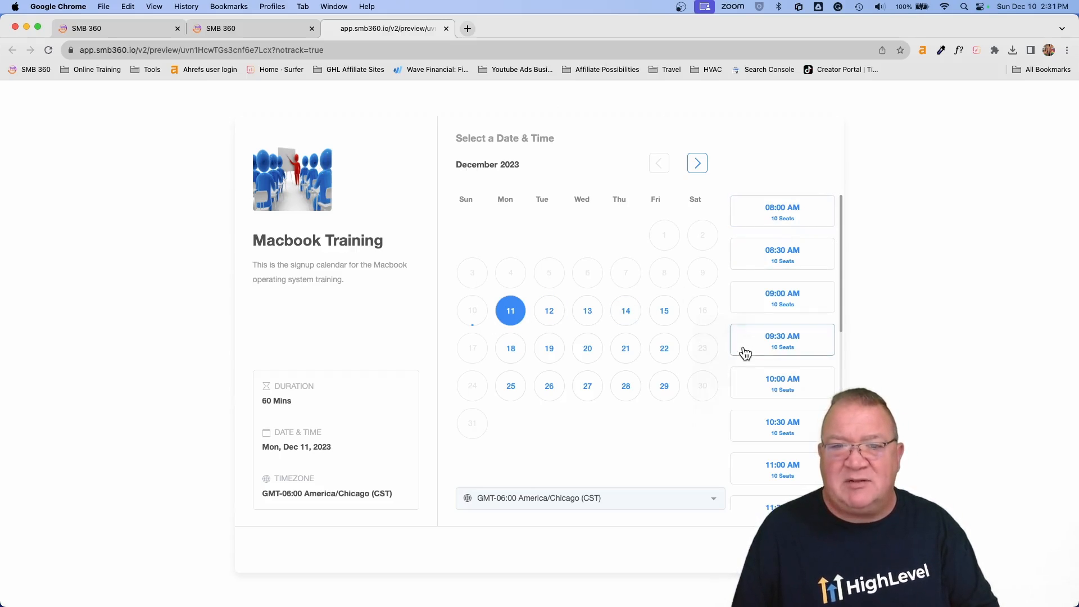
mouse_move(693, 413)
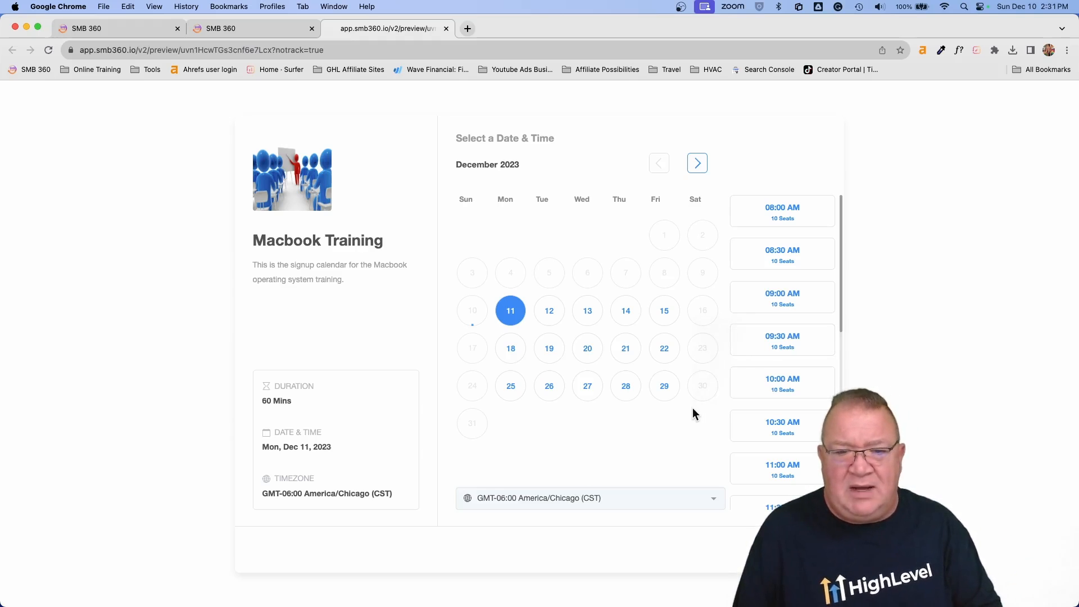
- Pick the 08:00 AM slot on Dec 11, view the information form, then return to Edit - Macbook Training
left_click(781, 211)
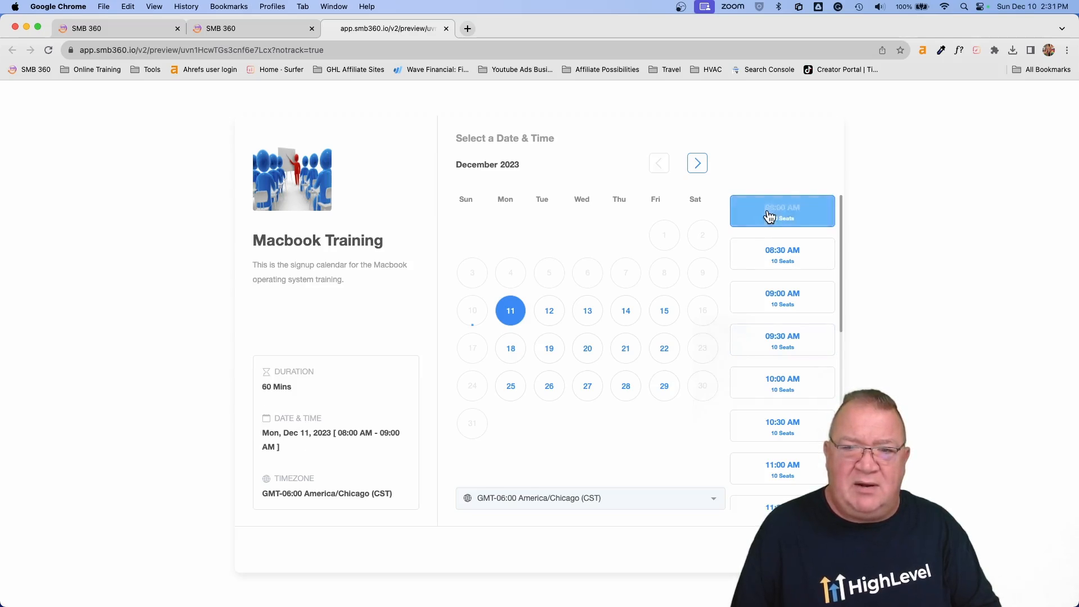
left_click(782, 211)
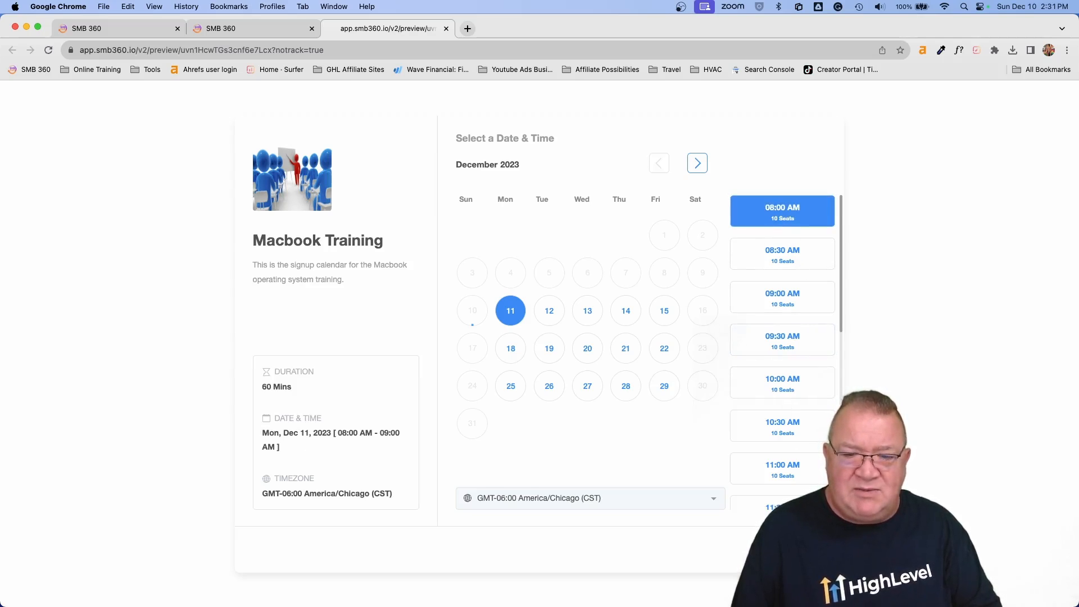
left_click(781, 211)
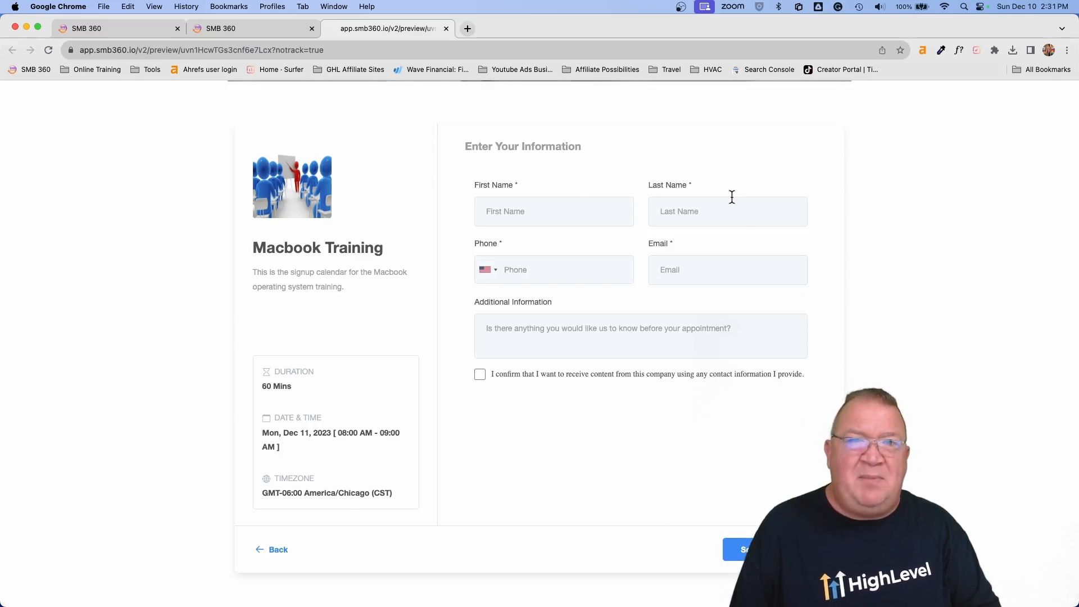
scroll("down", 3)
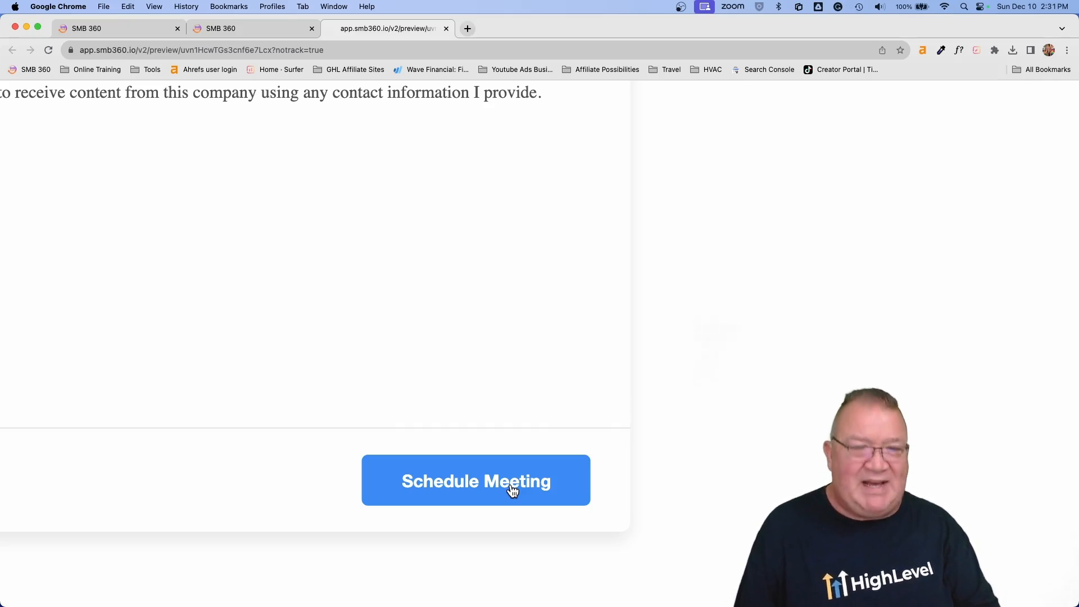
left_click(475, 480)
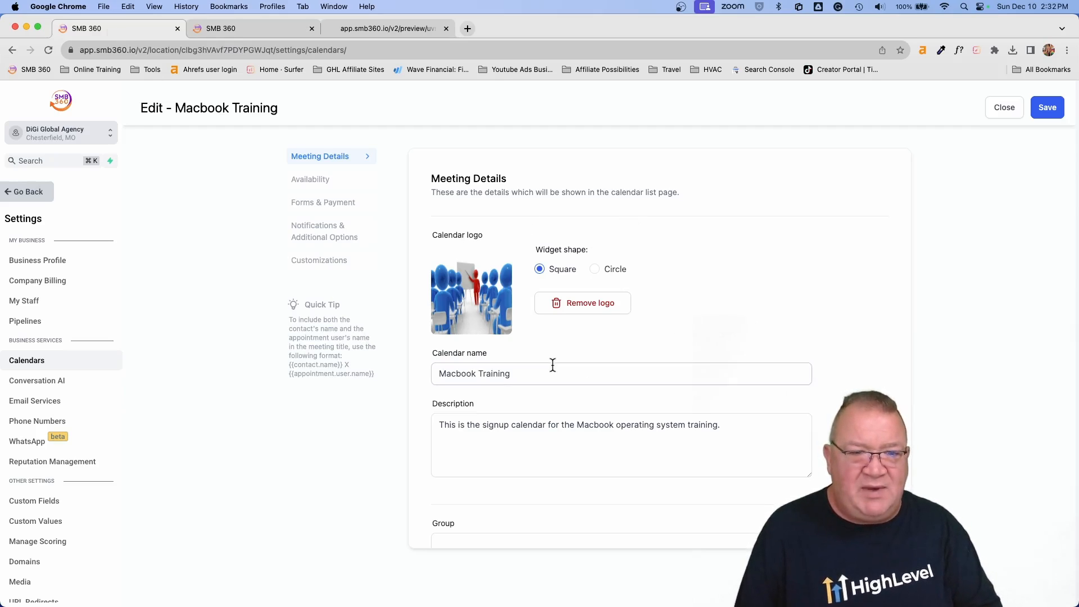
- Open Customizations, scroll to Customise calendar widget, then view the booking form preview again
scroll("down", 3)
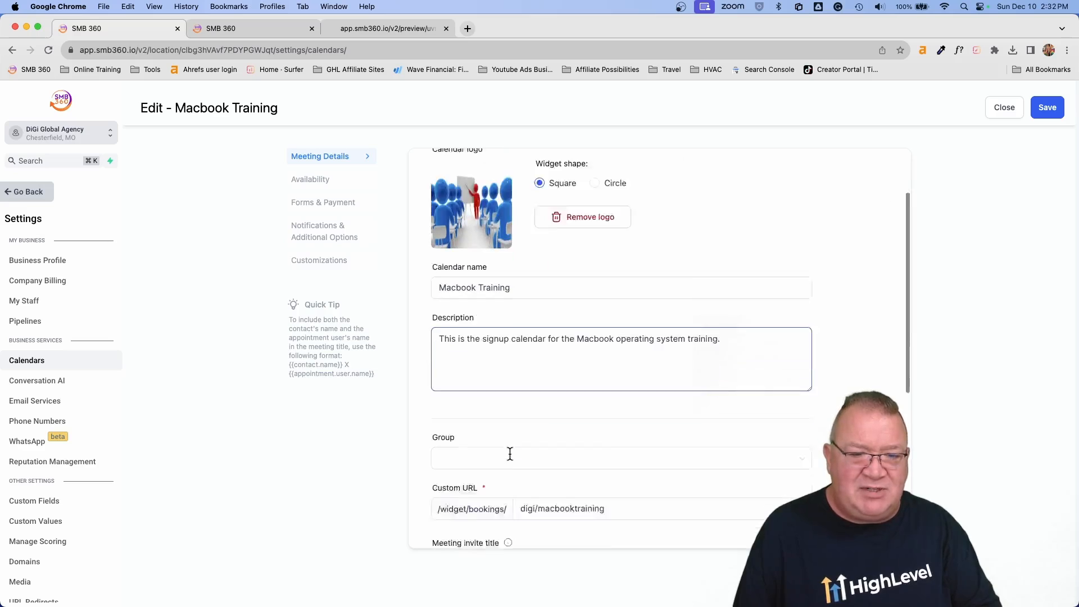
scroll("down", 3)
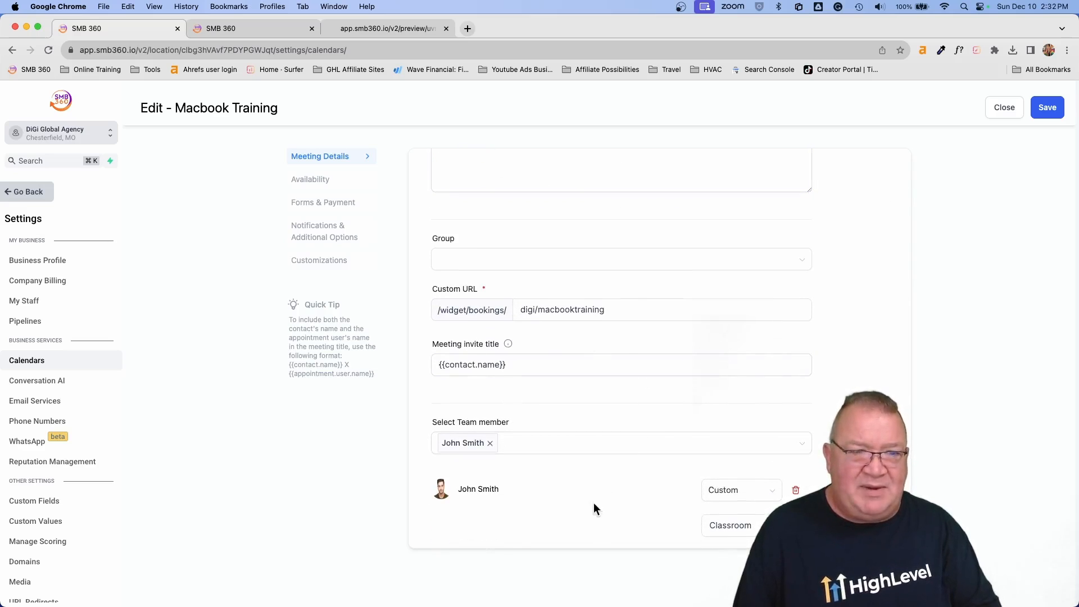
mouse_move(310, 178)
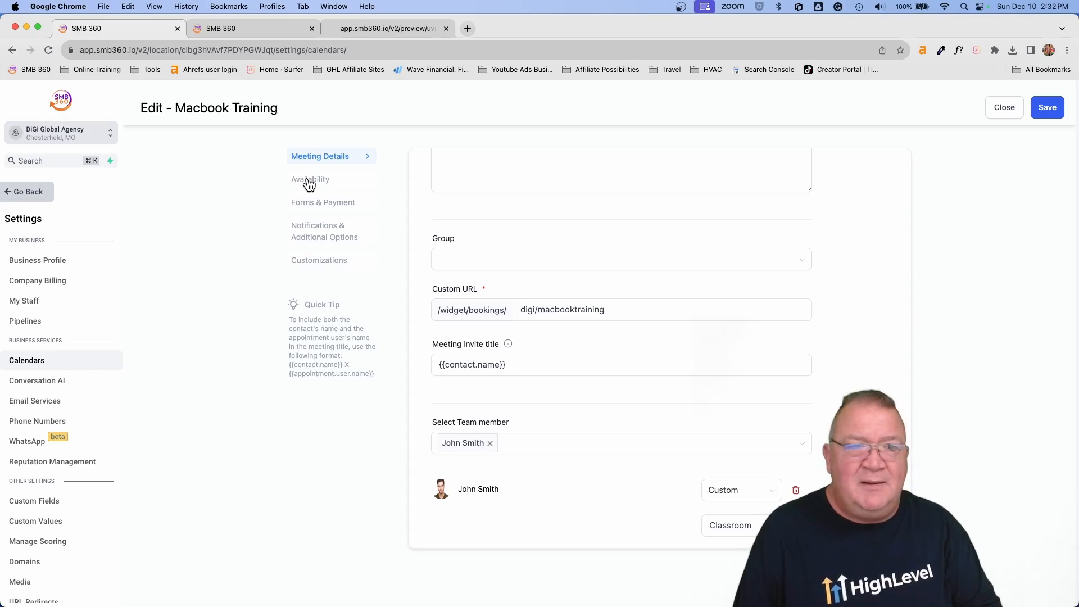
mouse_move(315, 263)
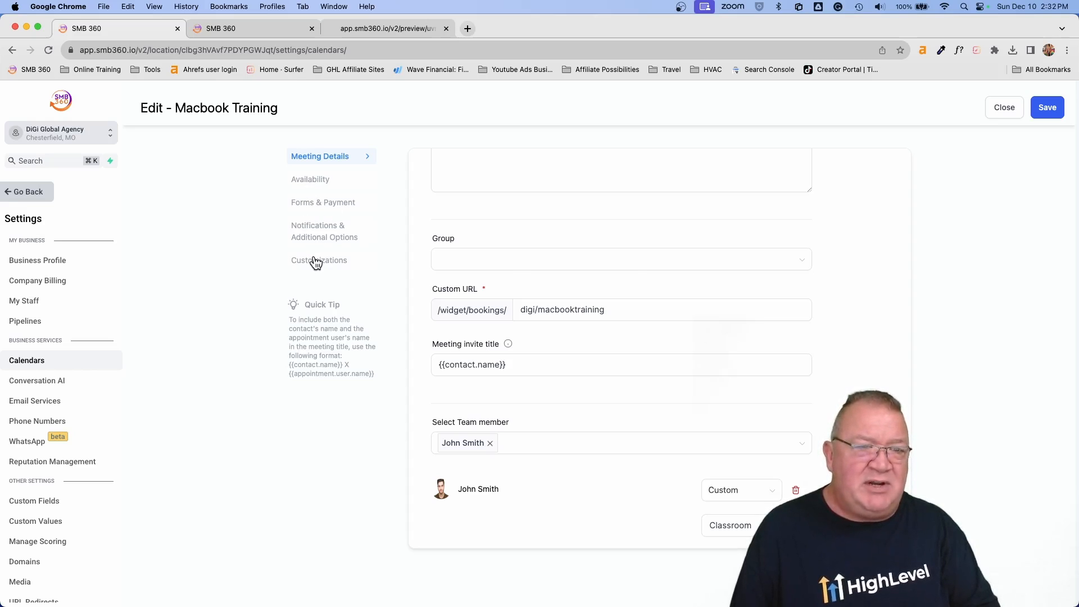
left_click(320, 260)
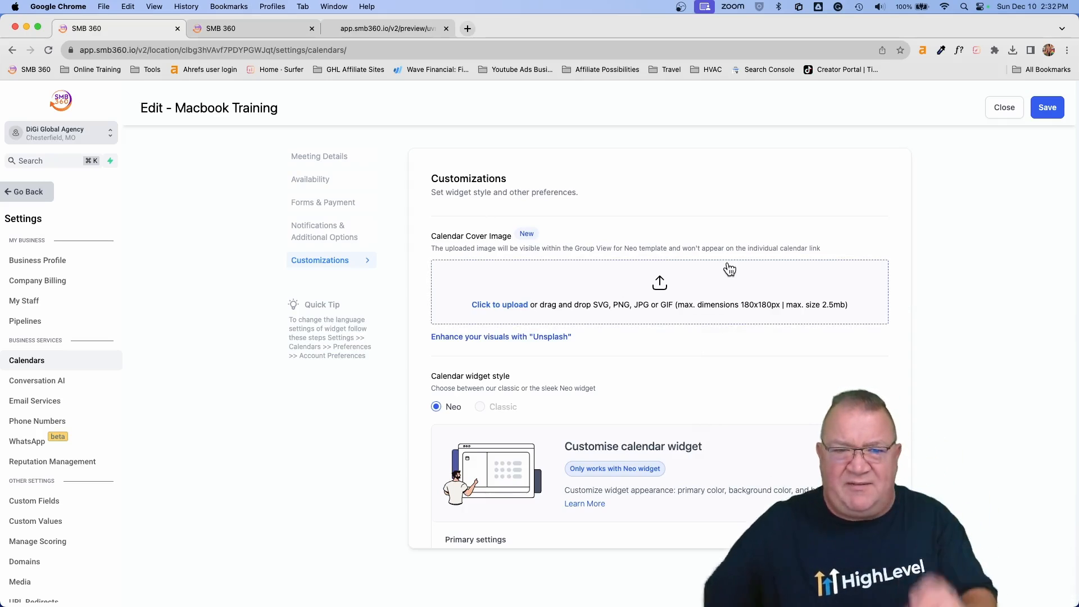
scroll("down", 3)
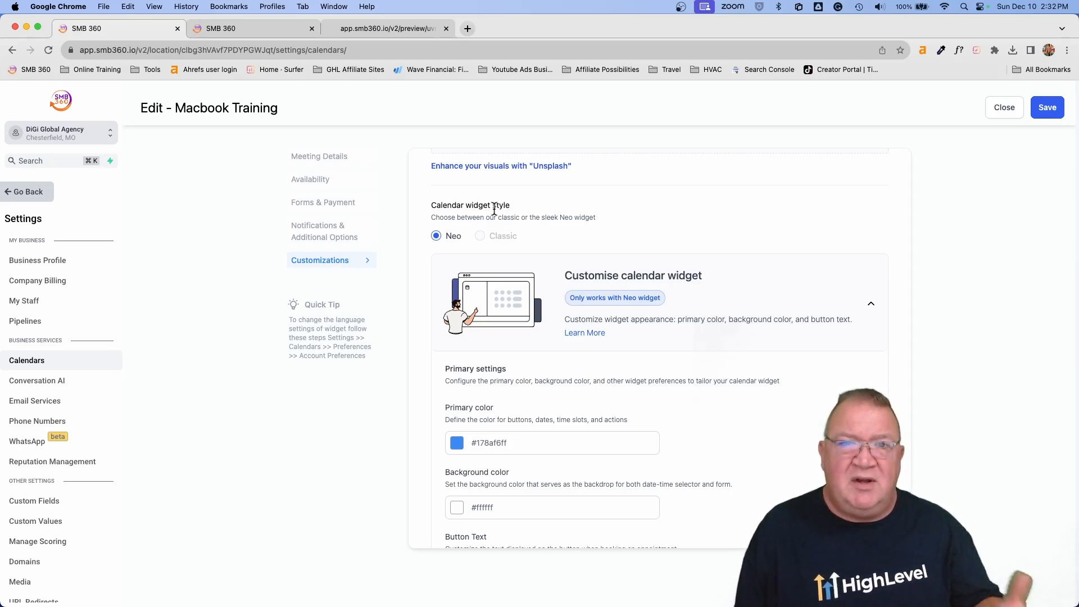
mouse_move(683, 297)
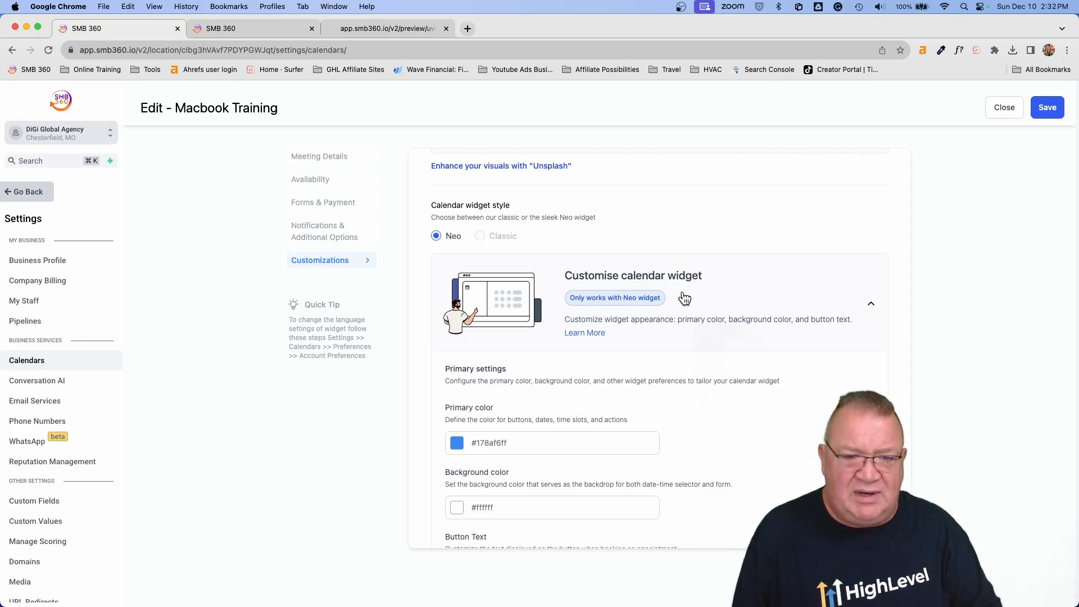
scroll("down", 3)
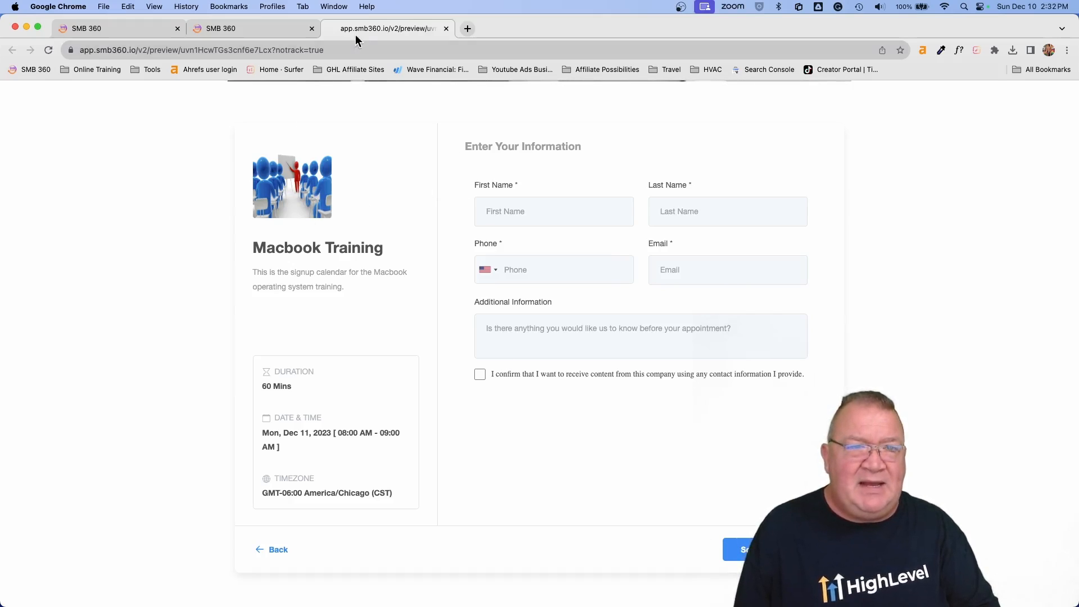
- Return to the SMB 360 tab's widget colour, button text and title/description/details settings
left_click(467, 28)
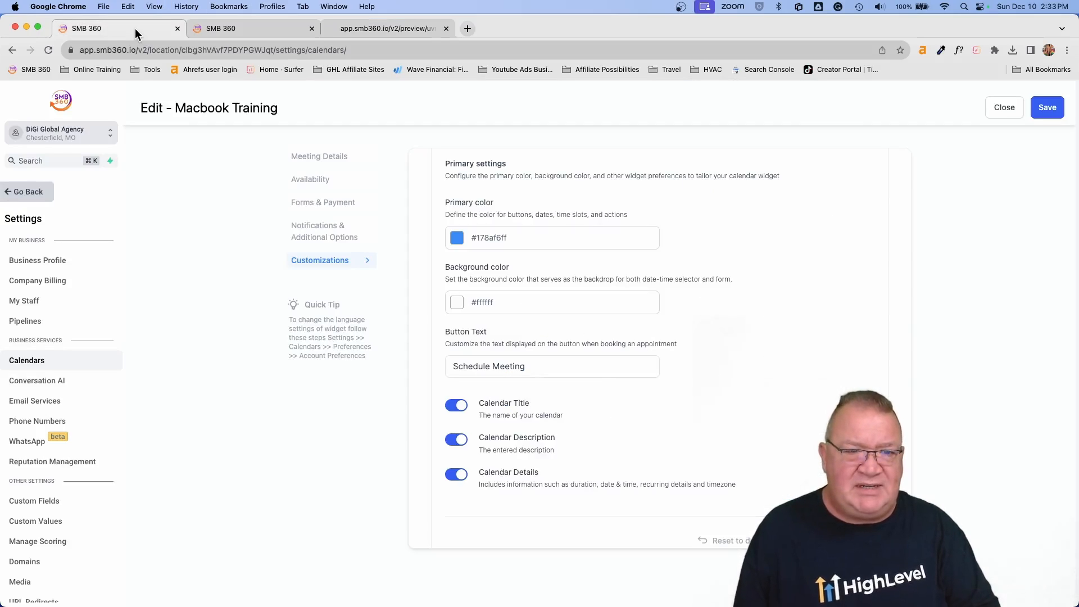
mouse_move(456, 311)
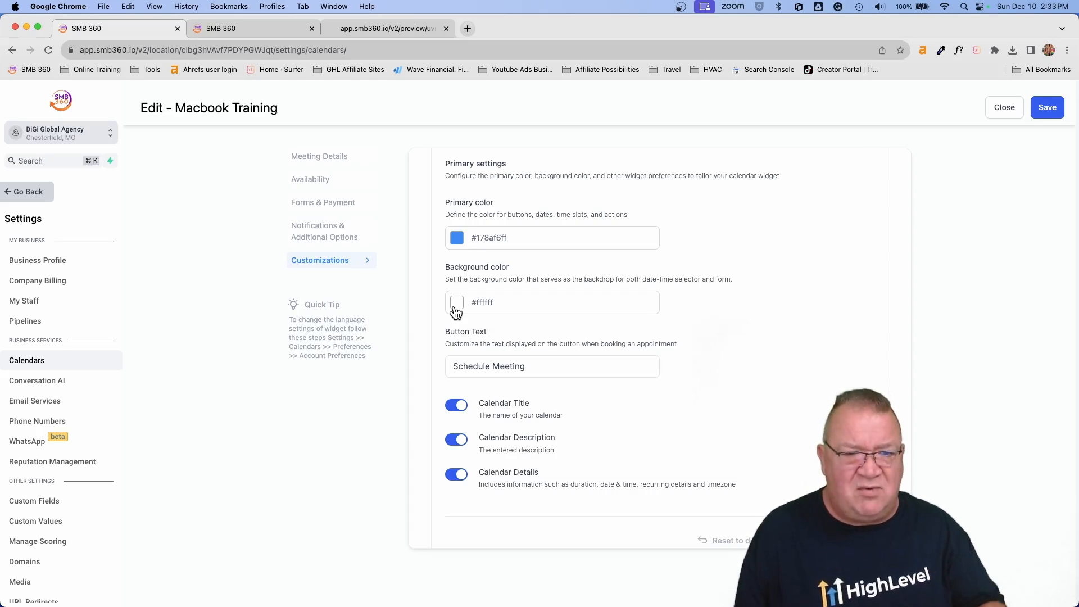
mouse_move(531, 226)
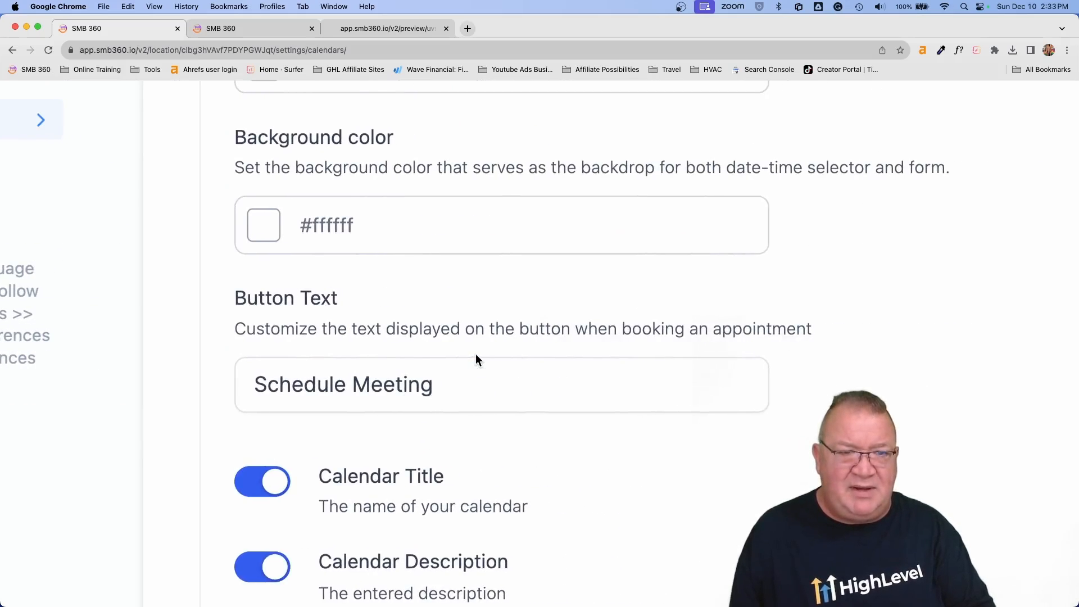
- Change the button text to 'Book Appointment' and open the primary colour picker
scroll("down", 3)
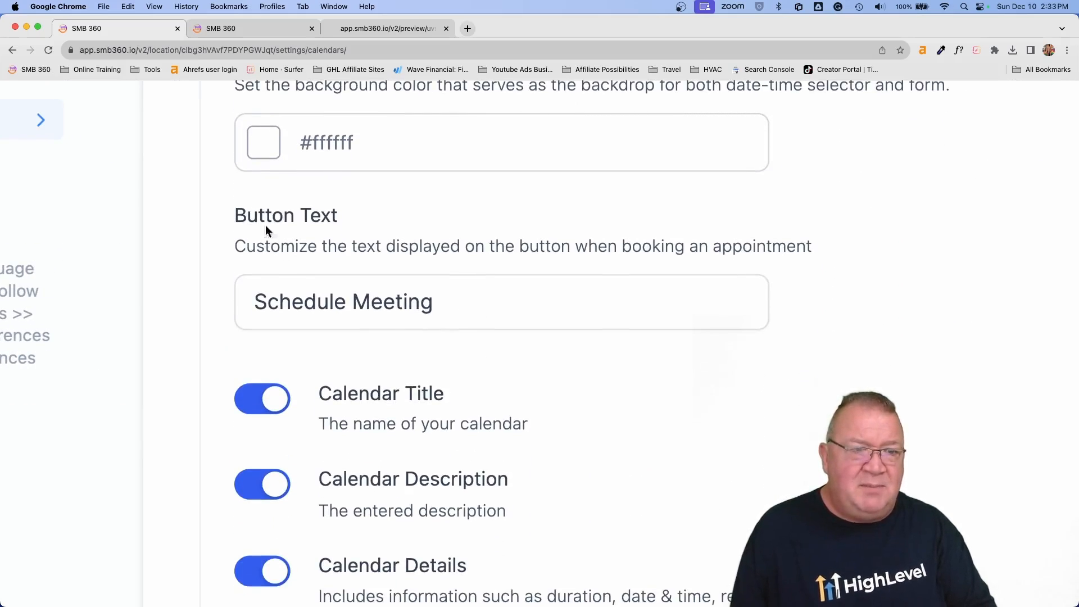
double_click(342, 301)
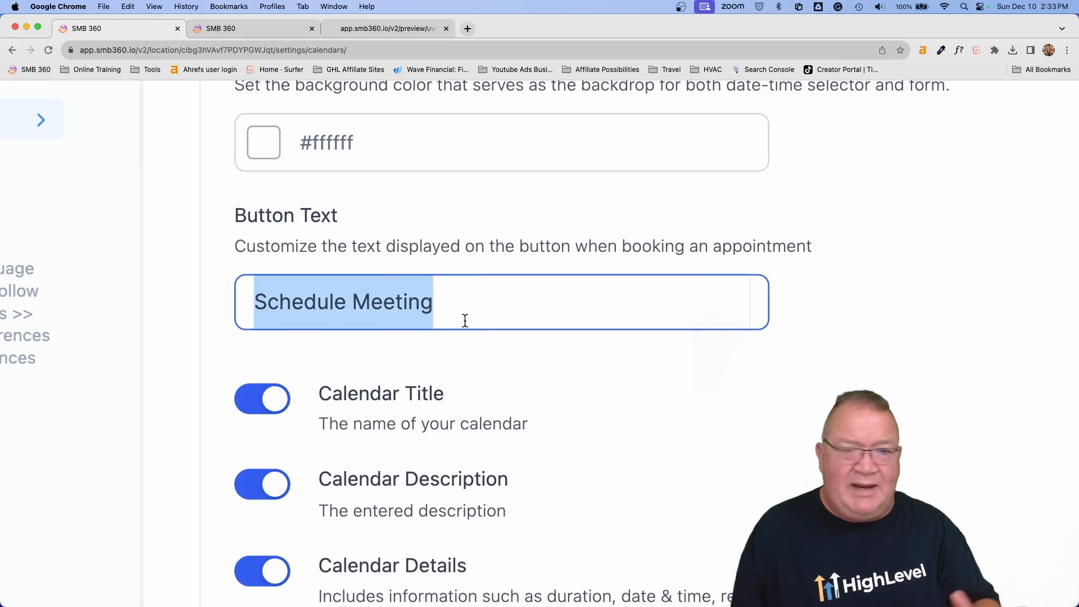
type("Book Appointment")
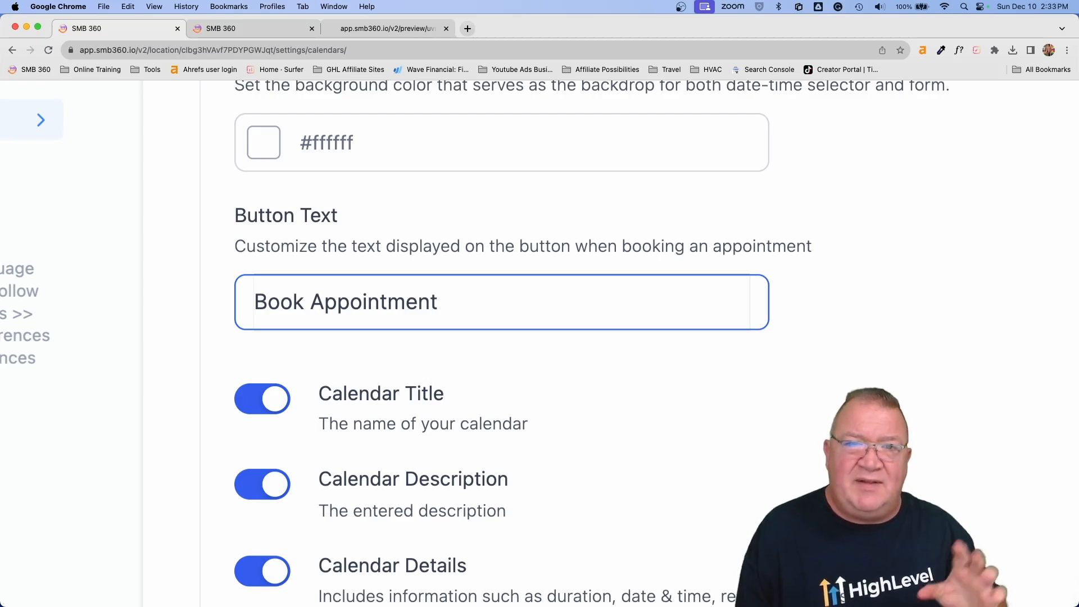
left_click(438, 301)
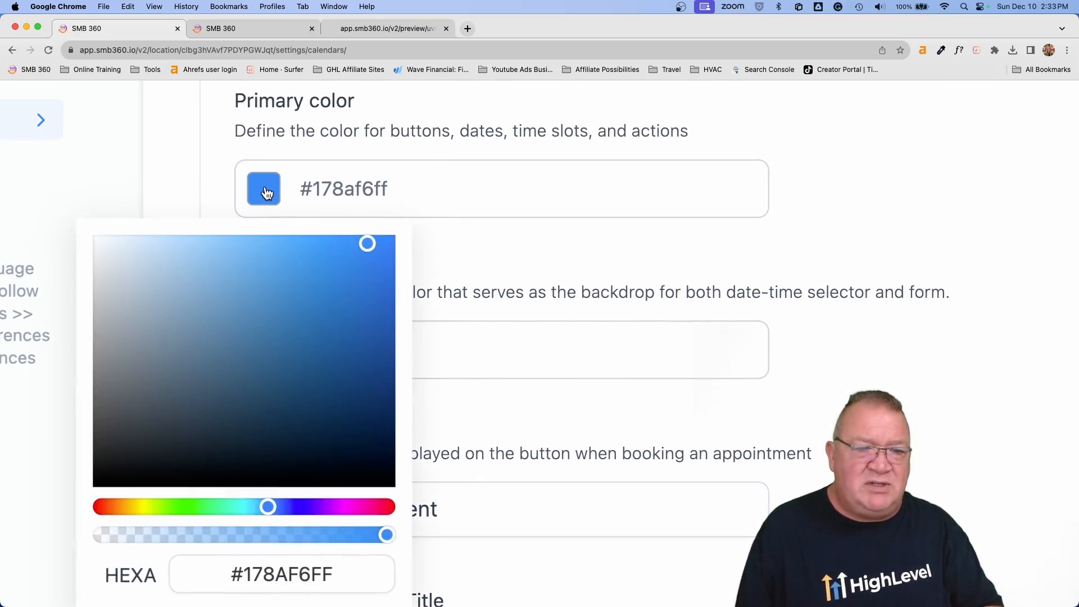
- Drag the hue slider to set the primary colour to red #EF0A0AFF
left_click_drag(267, 507, 100, 507)
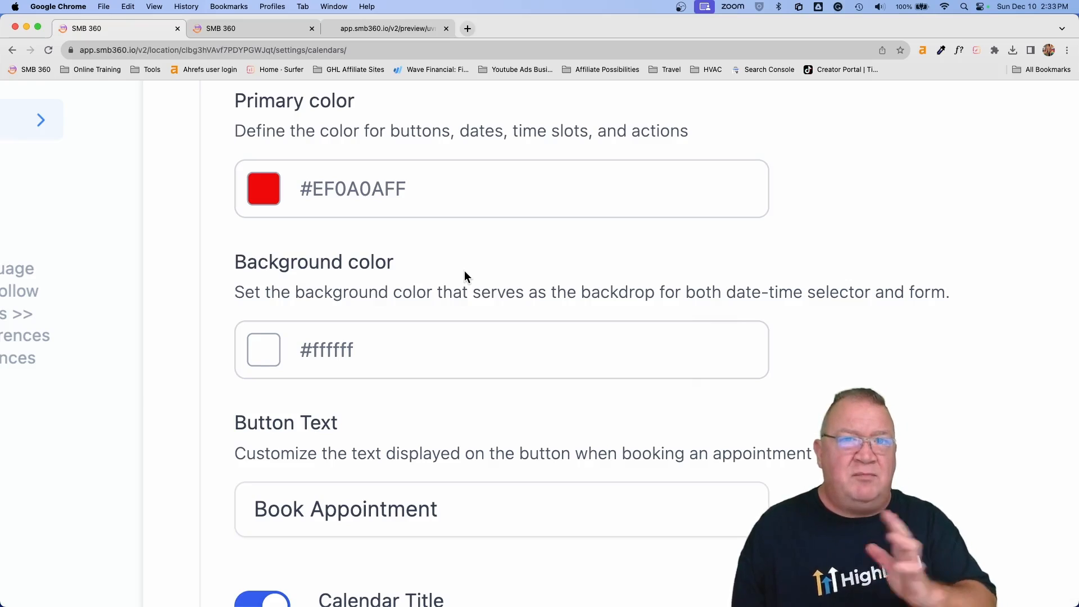
scroll("down", 3)
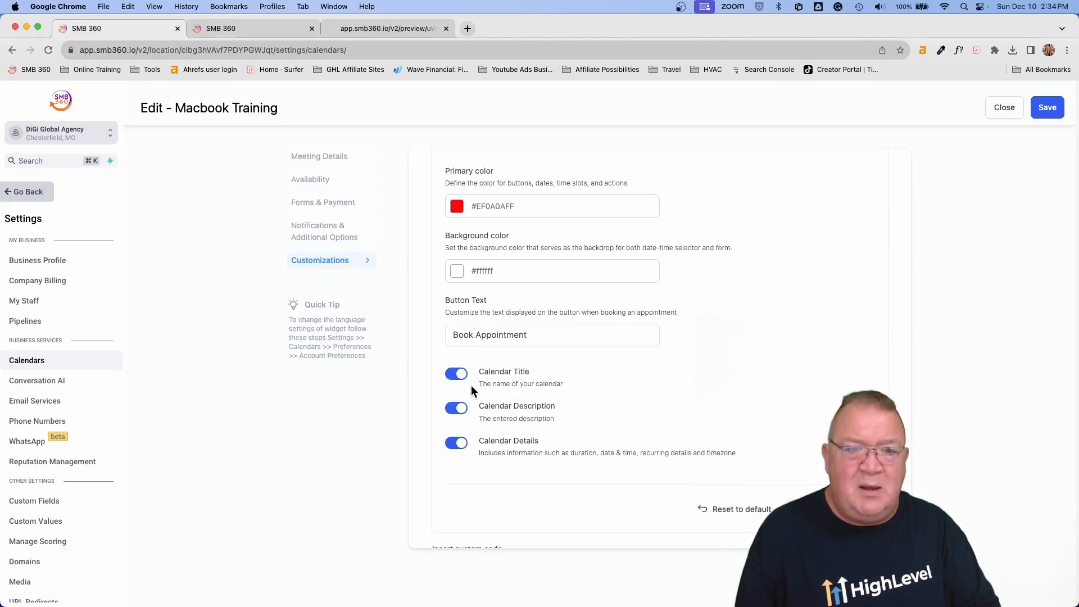
- Choose a green widget background colour and open the live widget preview
left_click(551, 335)
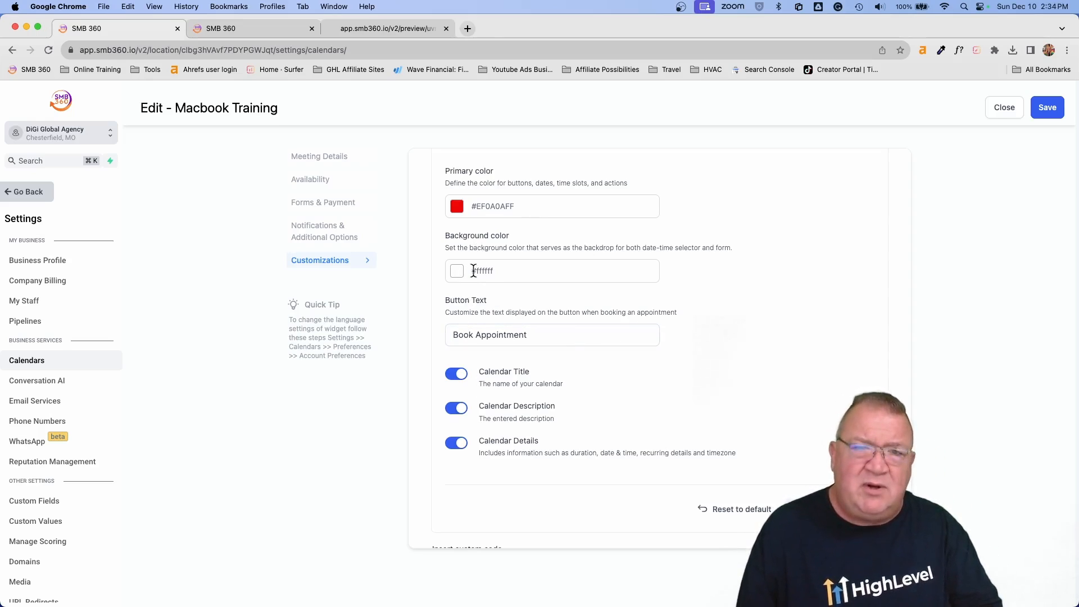
left_click(456, 270)
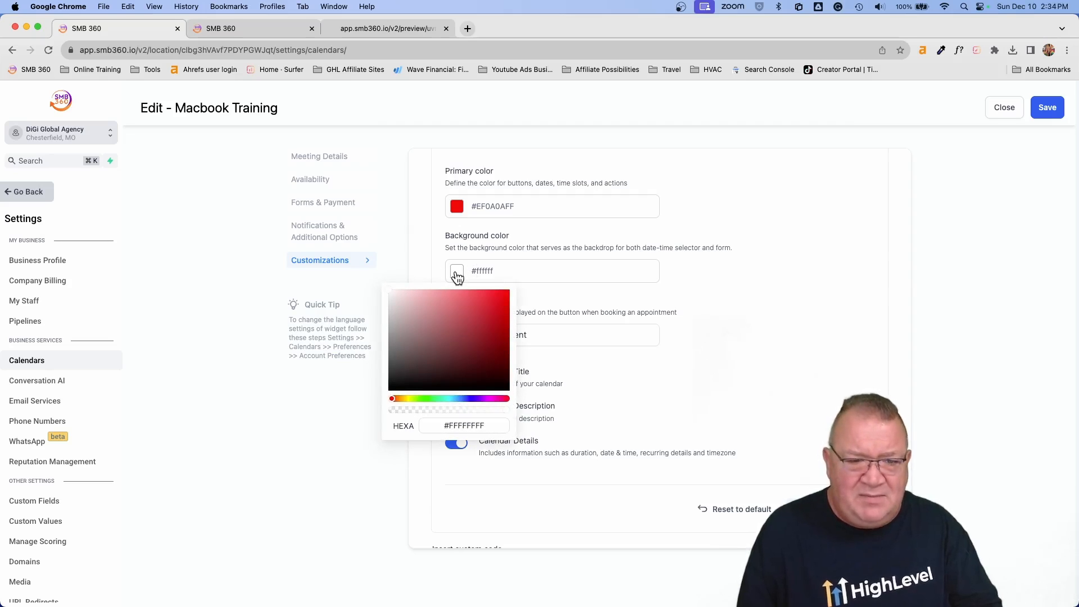
left_click(425, 398)
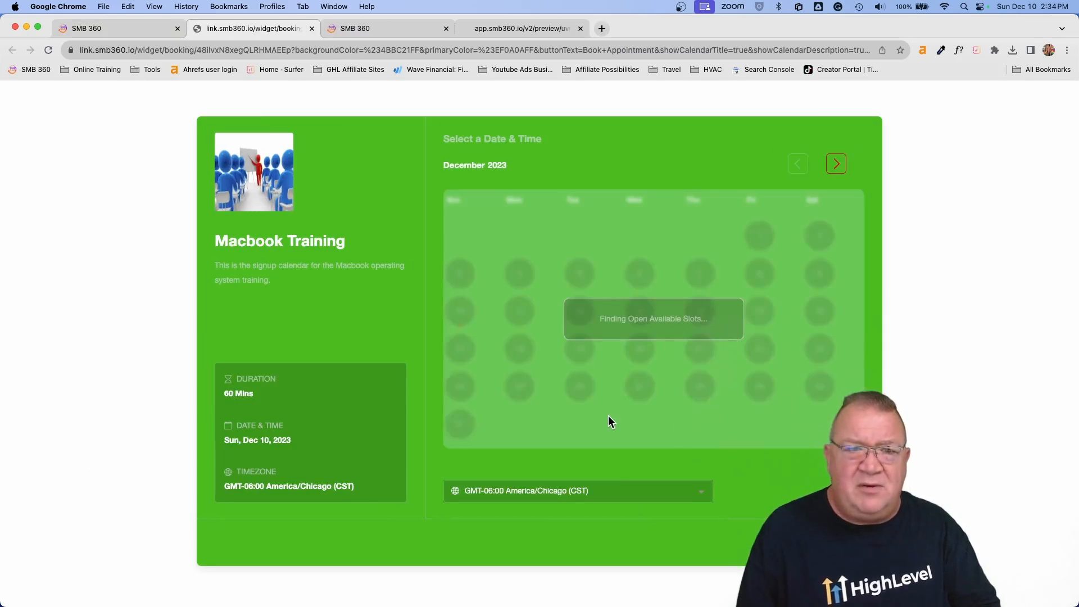
- Set the background to teal #21BCA5FF and pick the 10:00 AM slot to see the red Book Appointment button
left_click(502, 310)
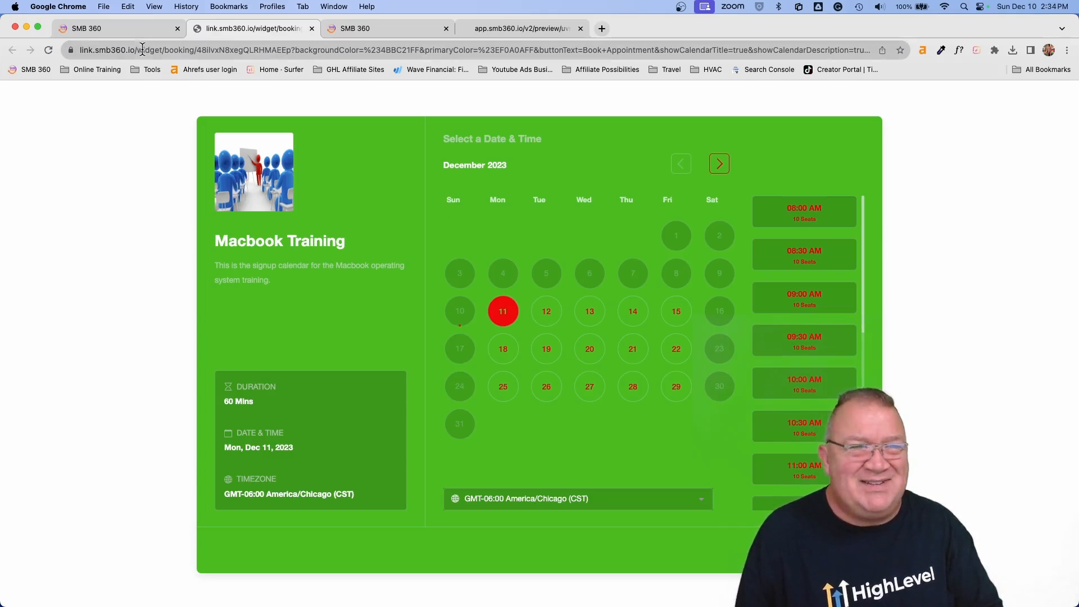
left_click(282, 28)
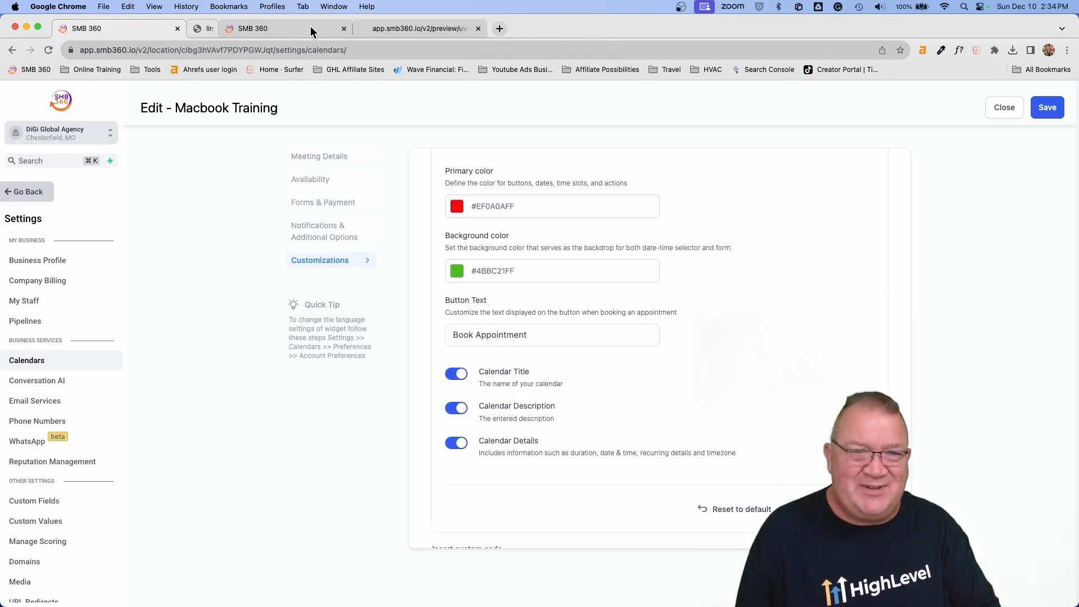
left_click(456, 270)
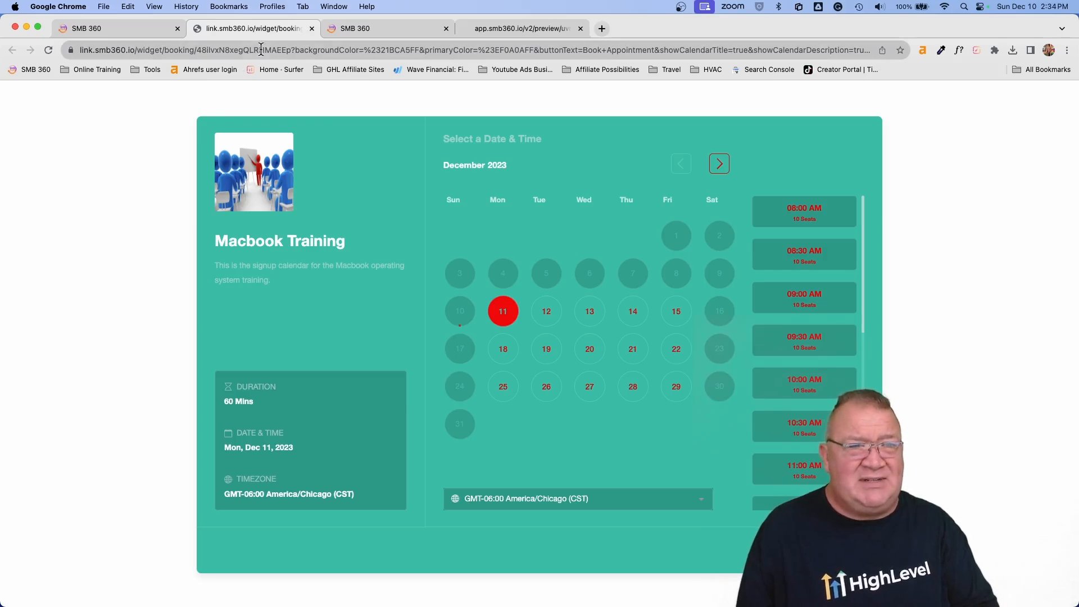
mouse_move(251, 28)
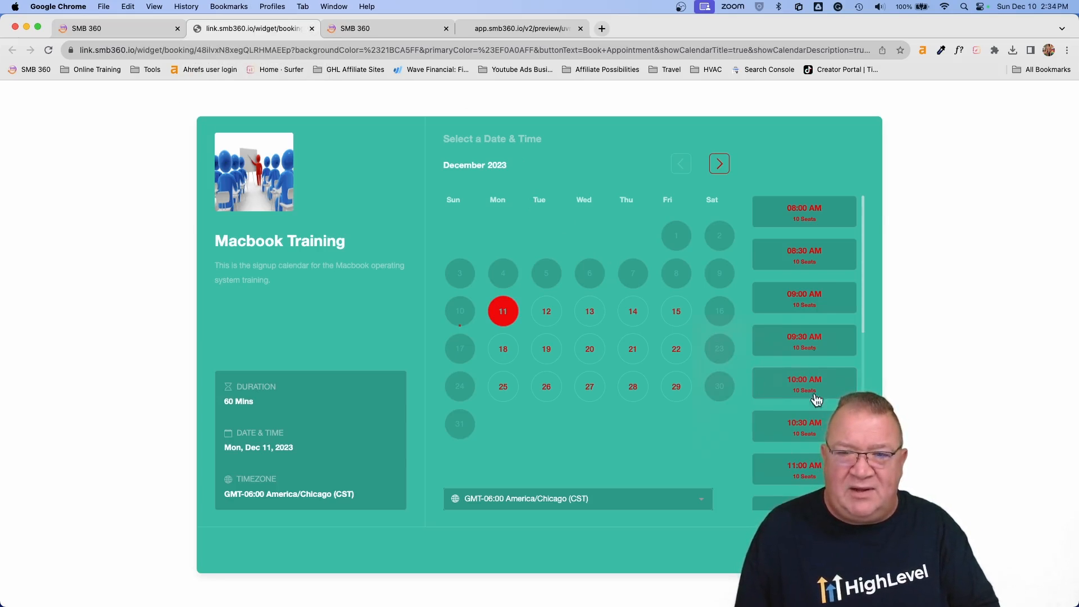
left_click(802, 211)
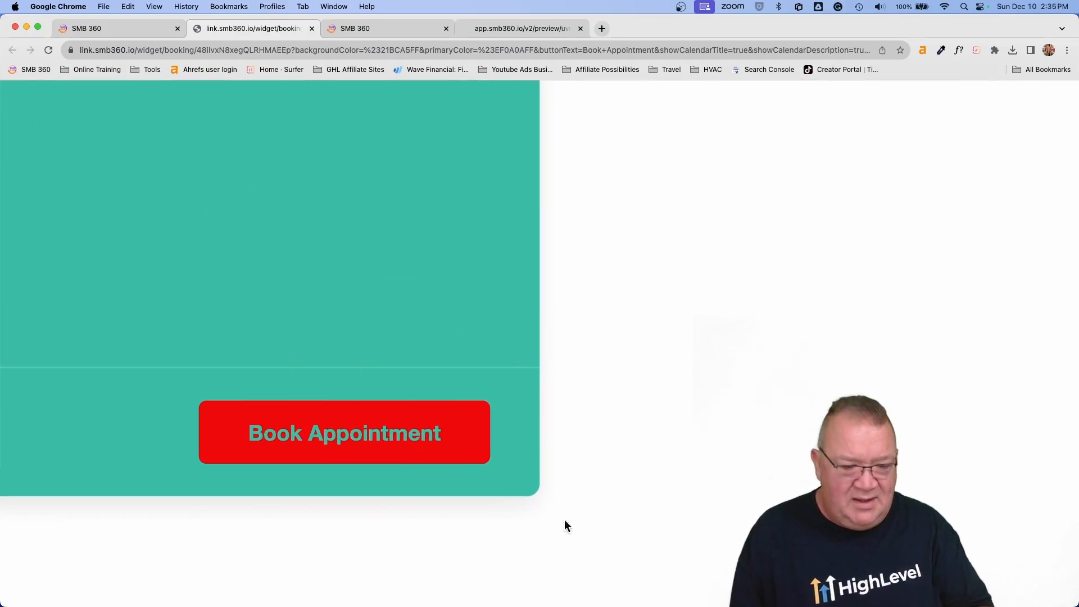
mouse_move(325, 457)
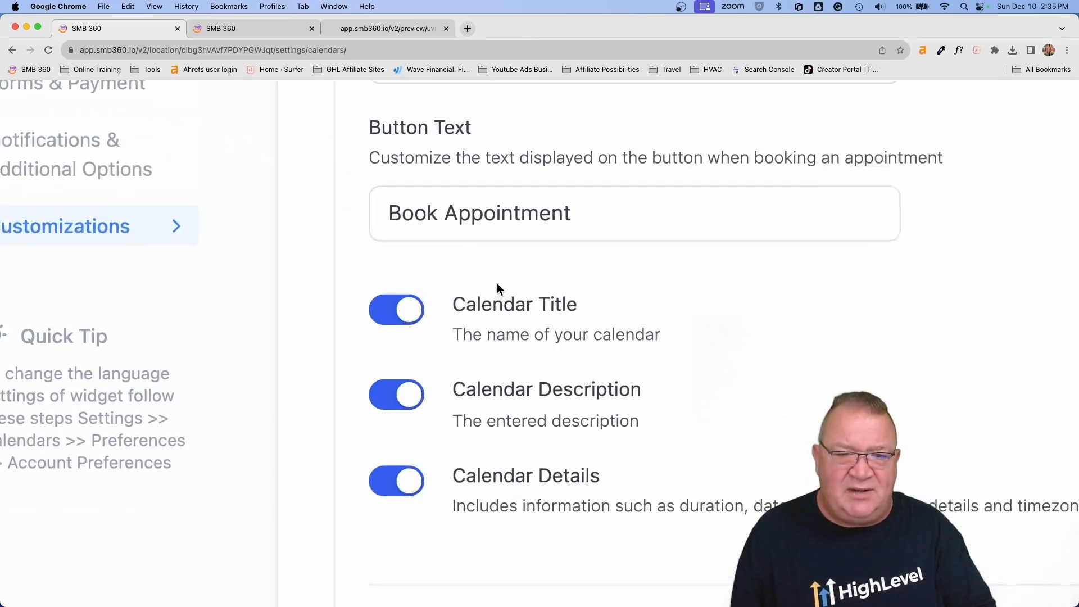
- Turn off Calendar Title, restore a white #FFFFFFFF background, and preview the widget
scroll("down", 3)
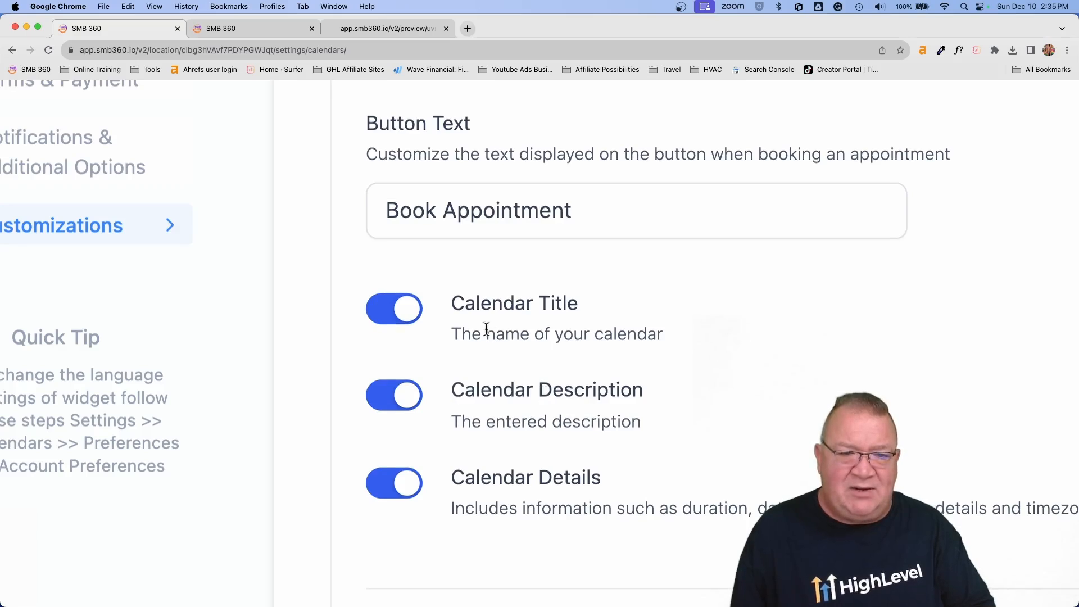
left_click(393, 309)
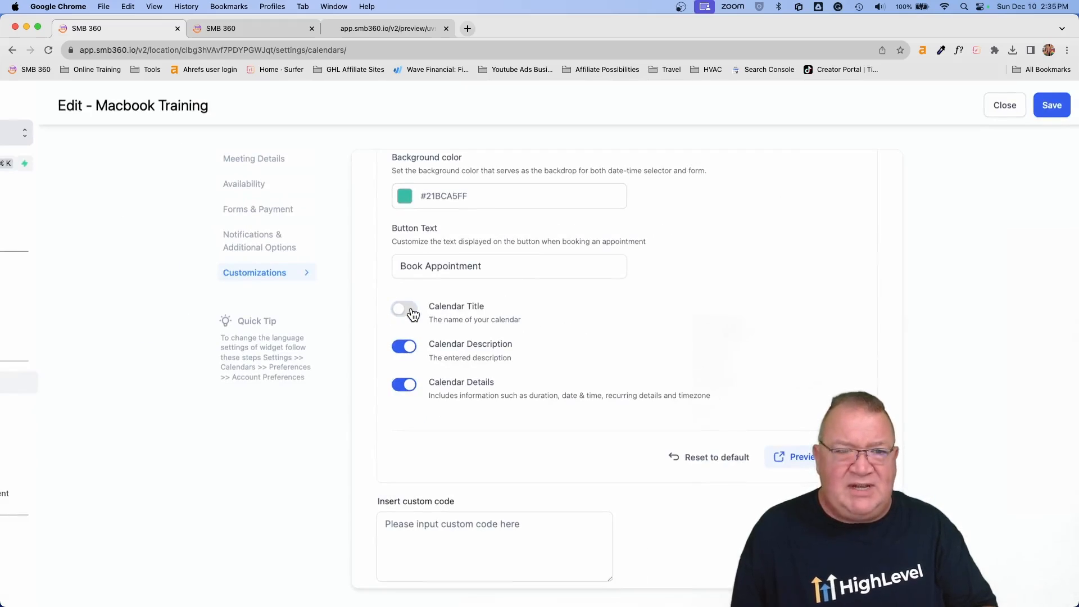
left_click(404, 196)
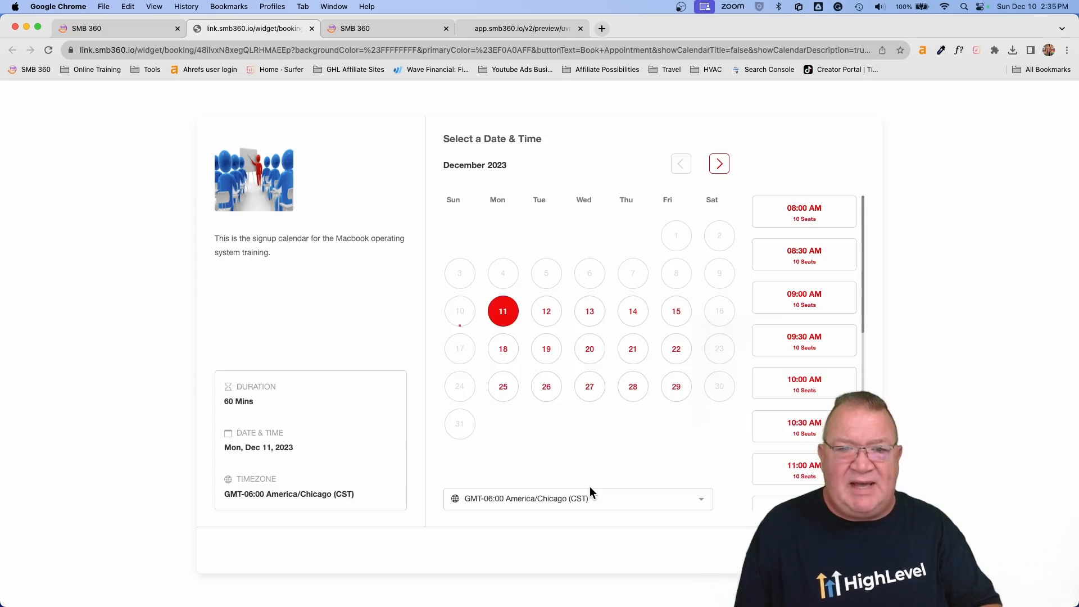
mouse_move(377, 133)
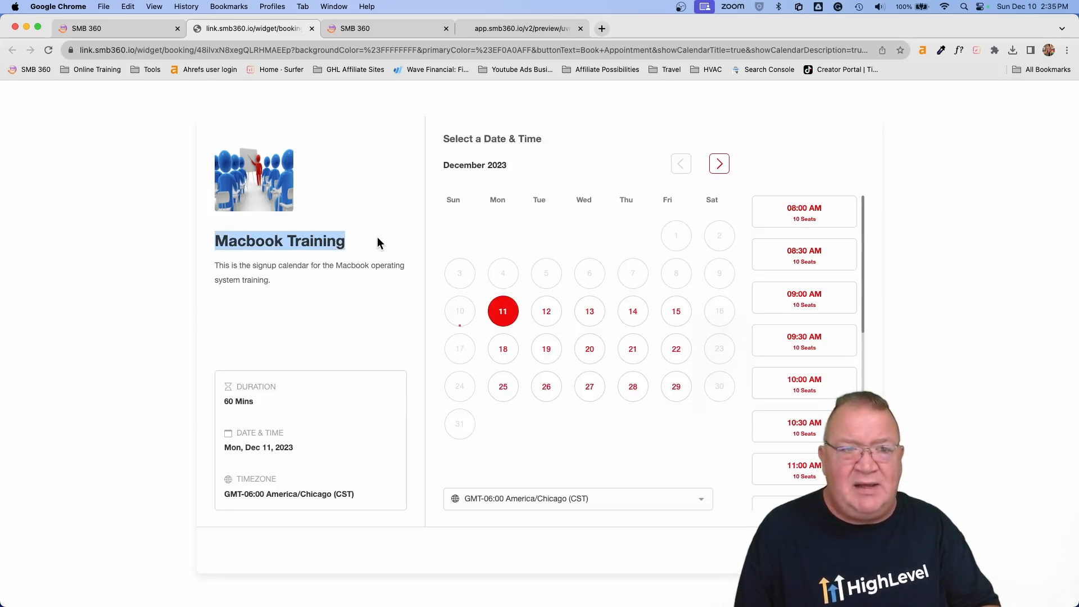
- Return to the settings tab with Calendar Title switched back on
left_click(86, 28)
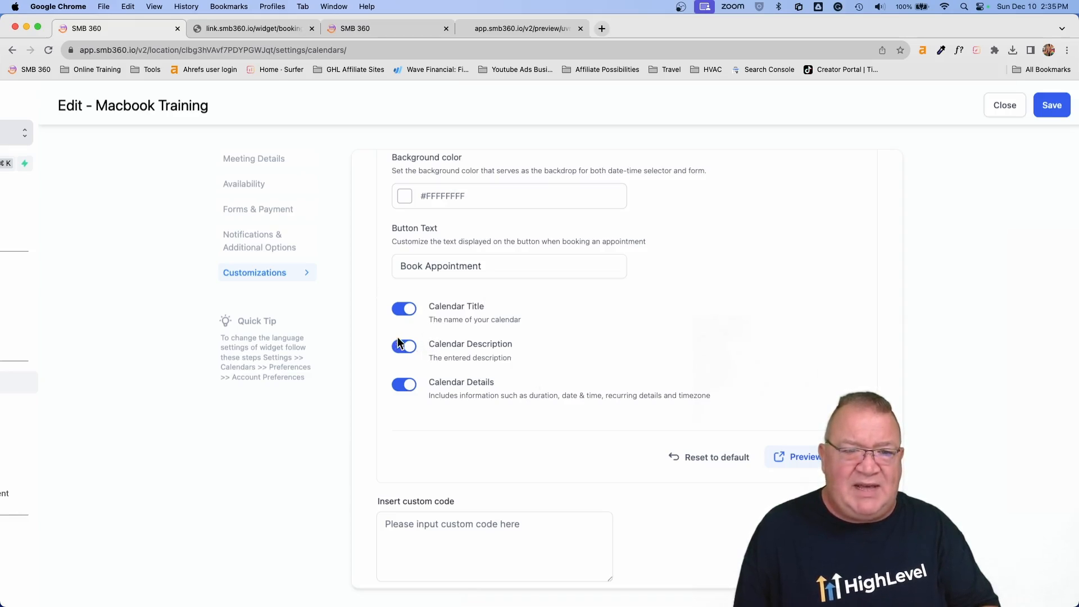
- Turn off Show seats per slot and confirm the red-and-white calendar settings
left_click(404, 346)
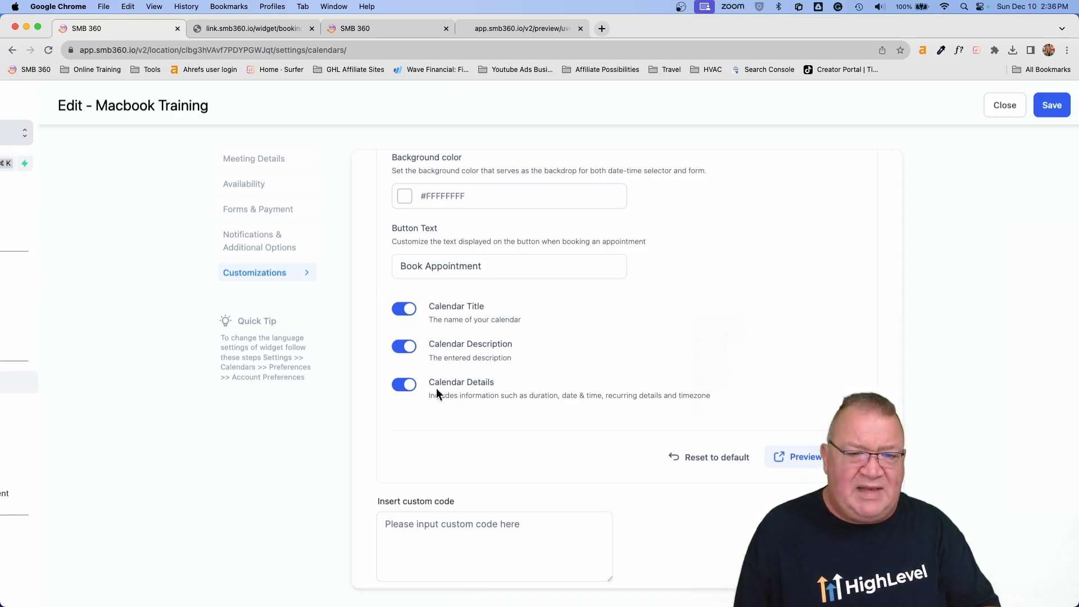
scroll("down", 3)
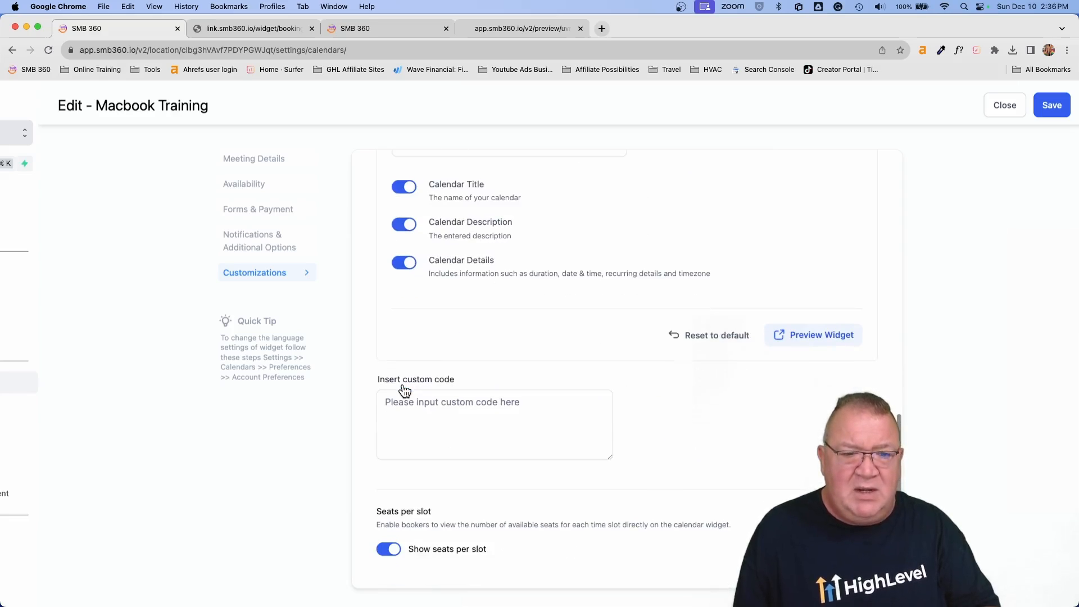
mouse_move(445, 519)
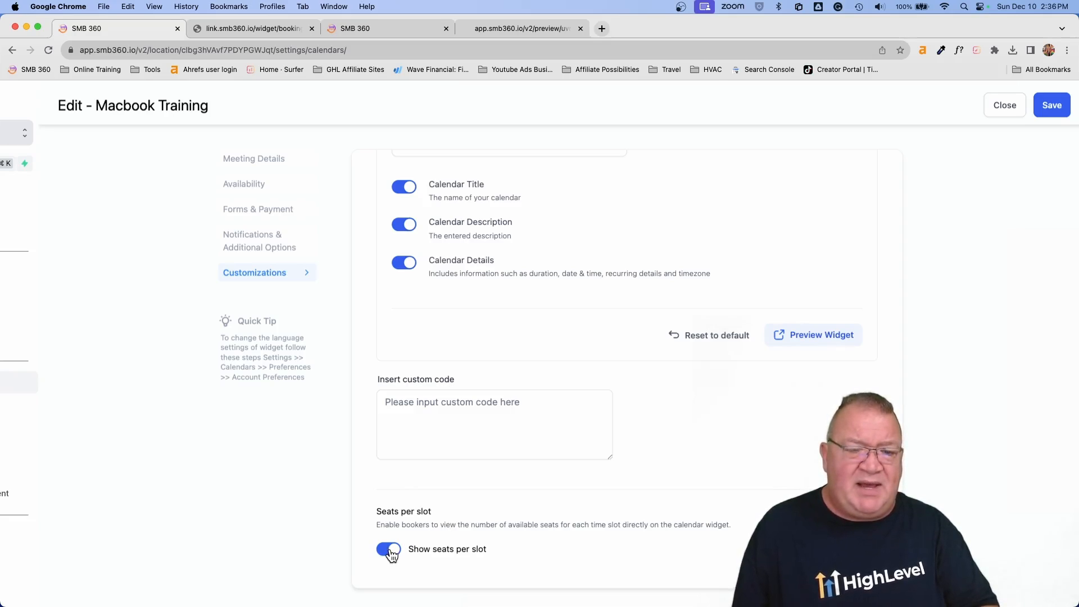
left_click(389, 548)
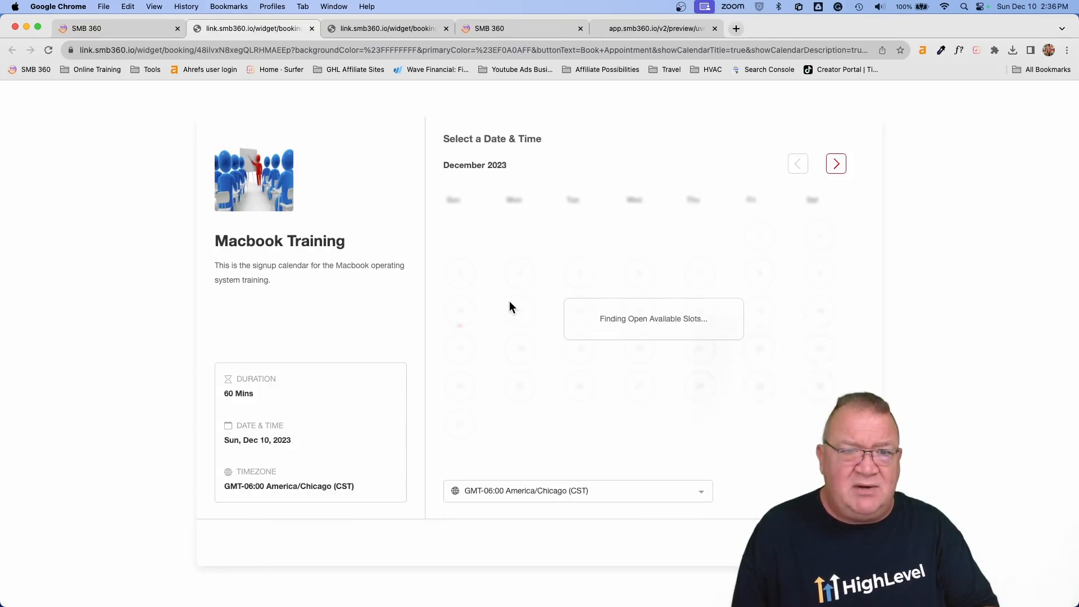
left_click(503, 311)
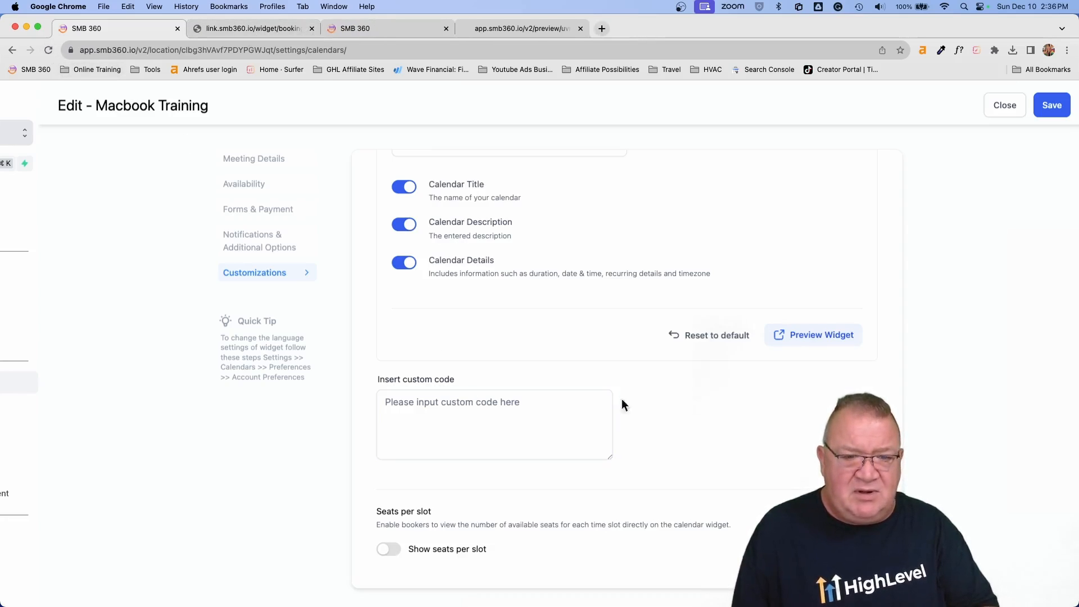
left_click(812, 335)
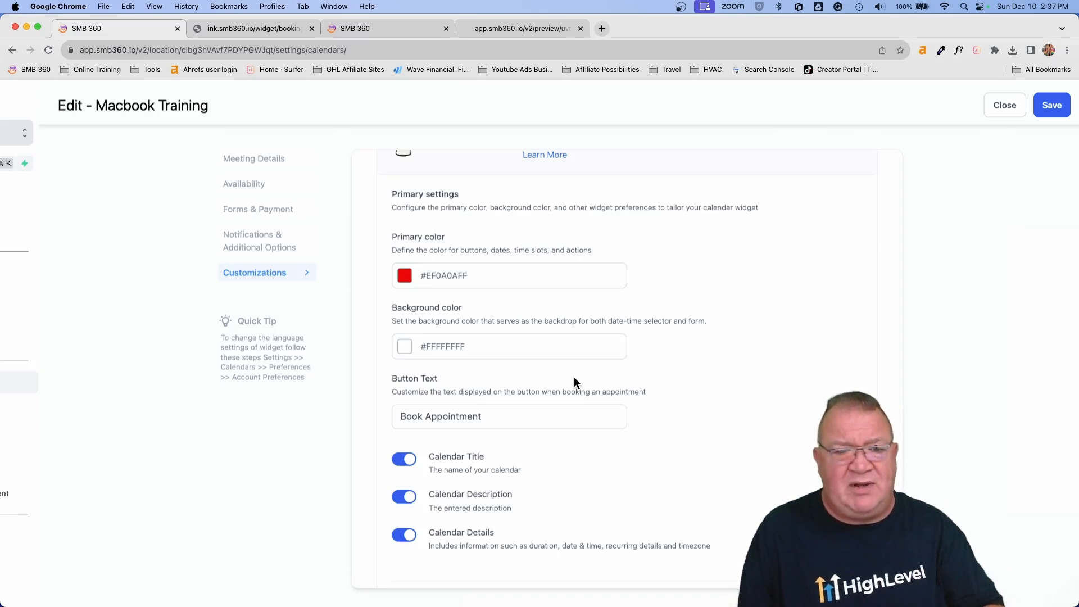
- Preview the widget and continue from the 08:00 AM Mon, Dec 11 slot to the booking form
scroll("down", 3)
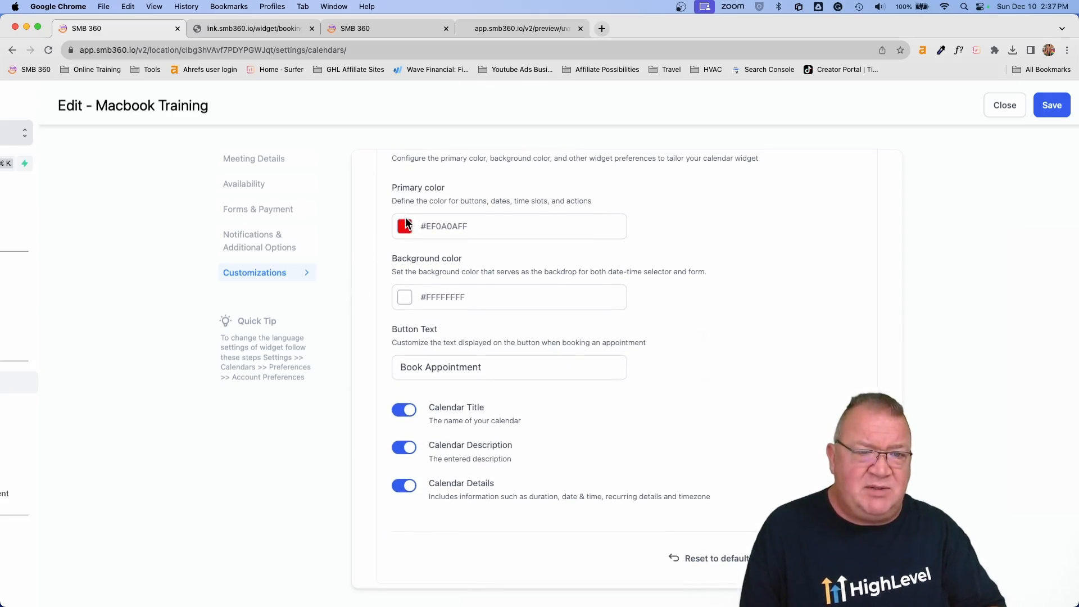
scroll("down", 3)
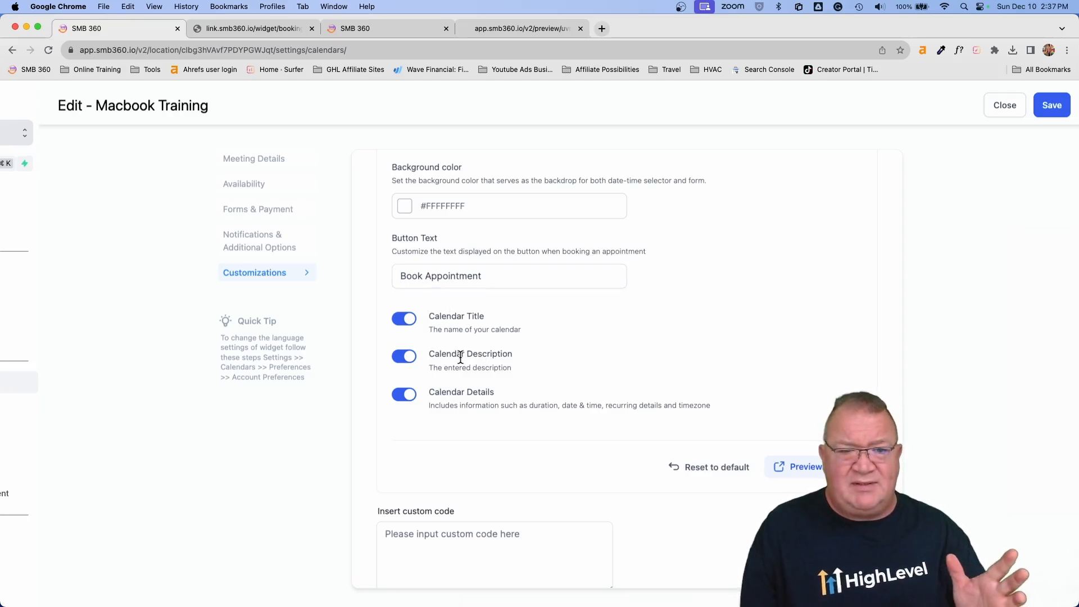
scroll("down", 3)
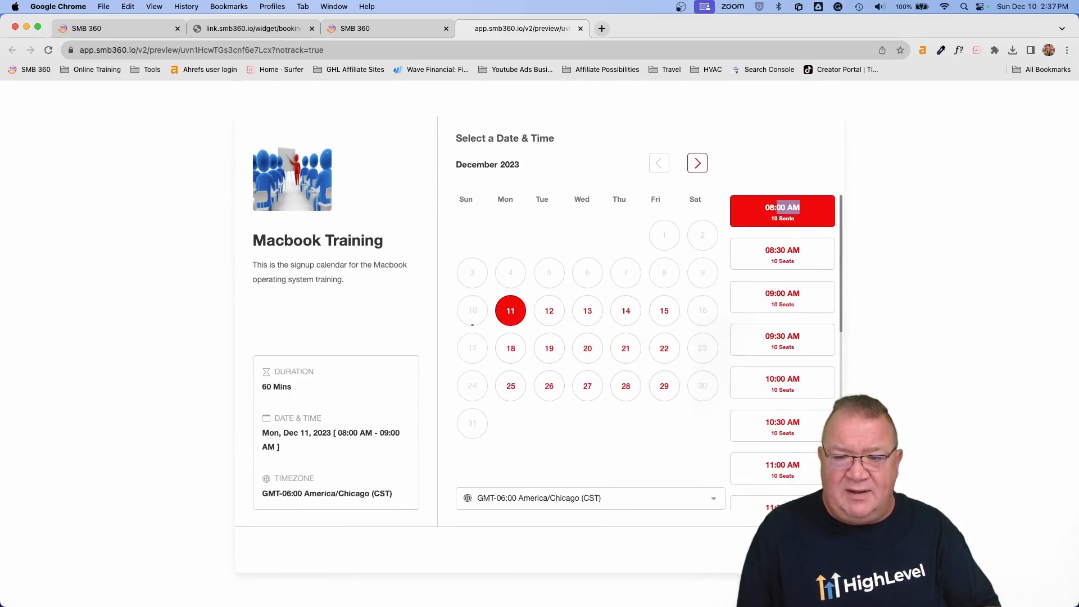
left_click(781, 209)
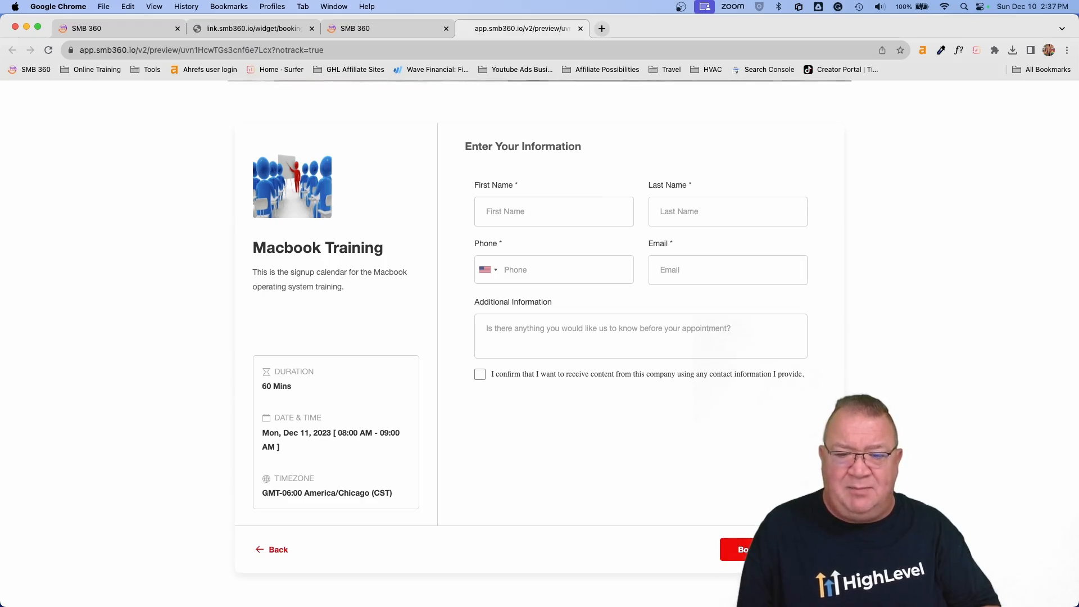